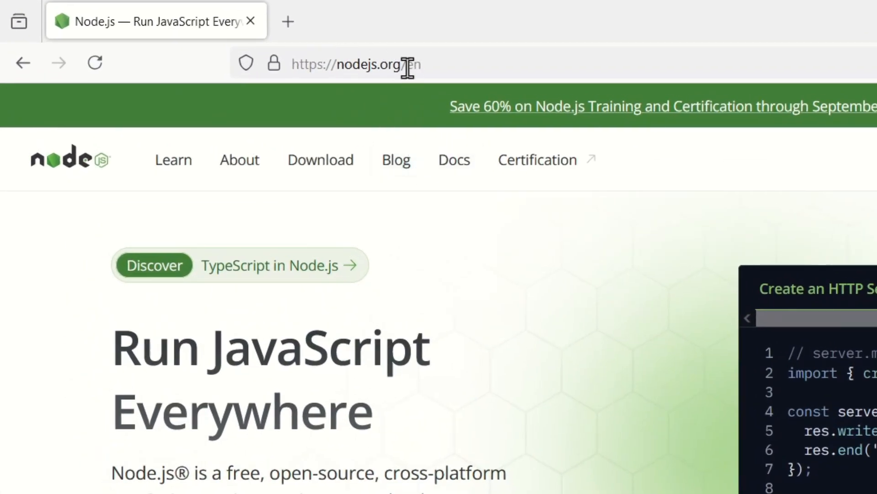
Scroll down the Node.js homepage, then go to its Download Node.js page.
scroll("down", 3)
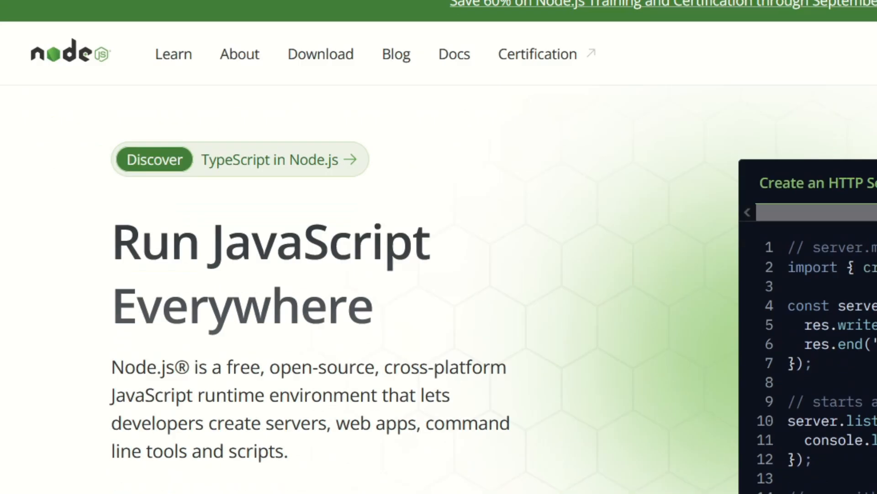
scroll("down", 3)
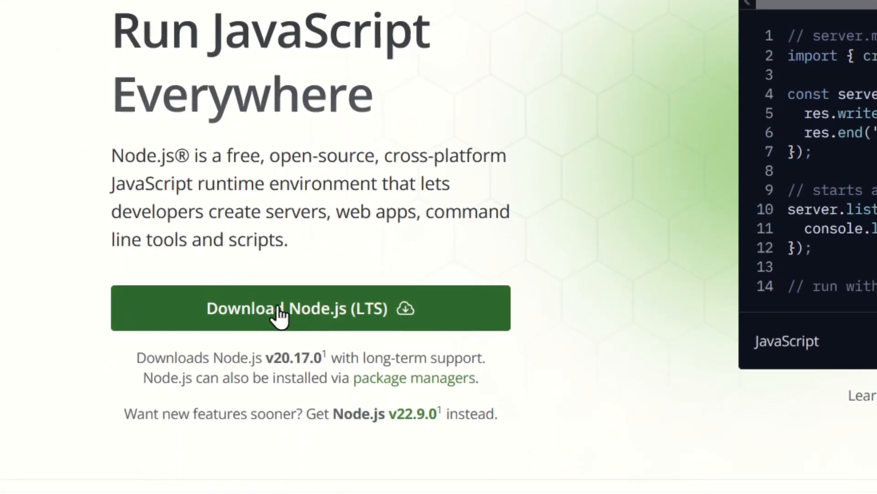
scroll("down", 3)
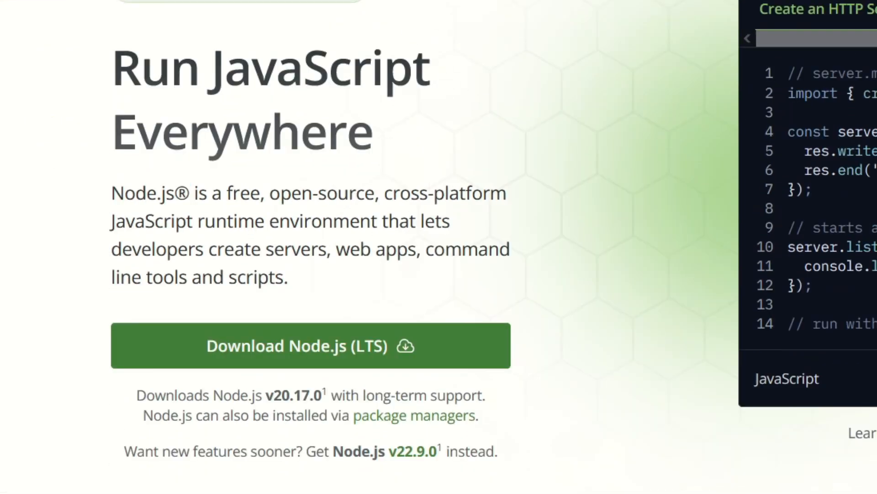
left_click(320, 79)
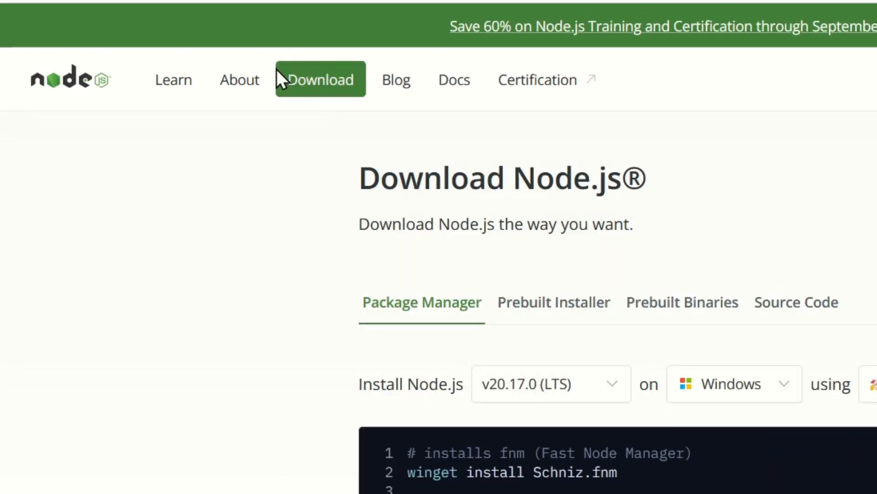
Scroll past the package manager commands to the full fnm install script.
scroll("down", 3)
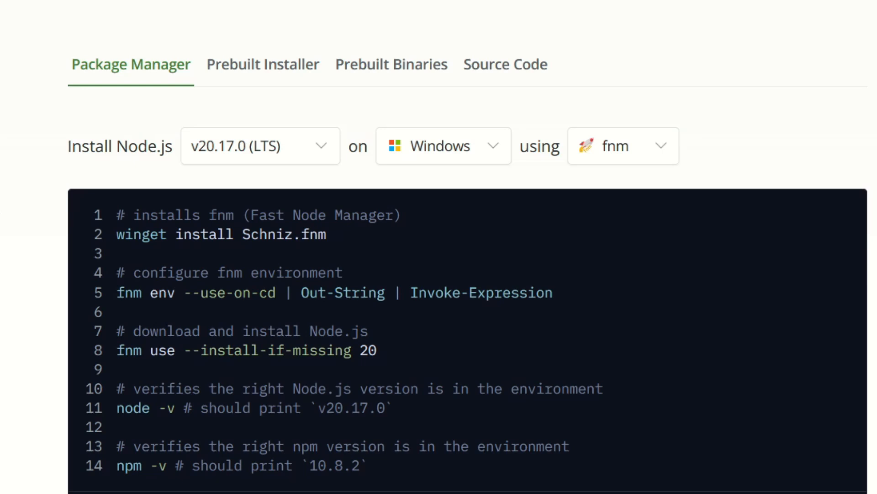
mouse_move(222, 272)
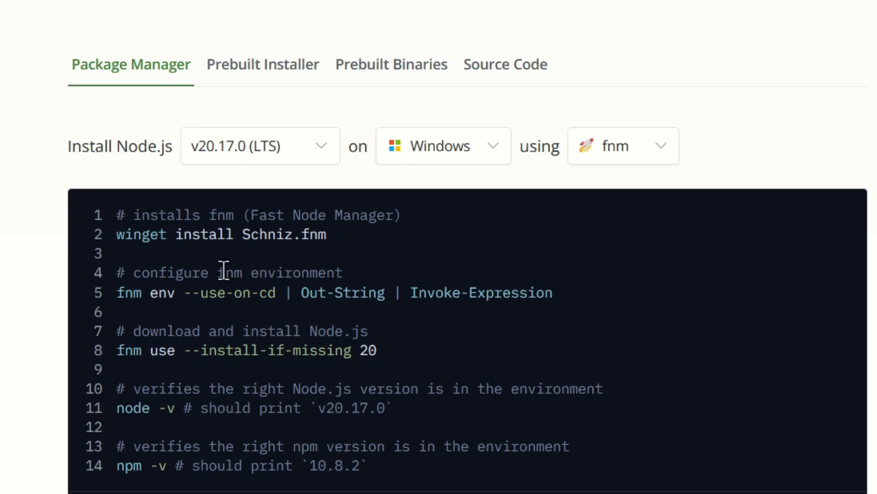
mouse_move(212, 301)
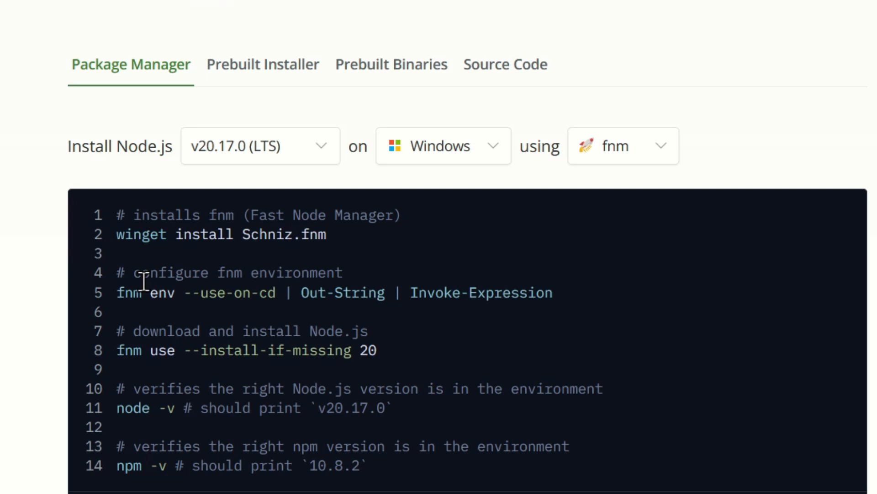
mouse_move(97, 284)
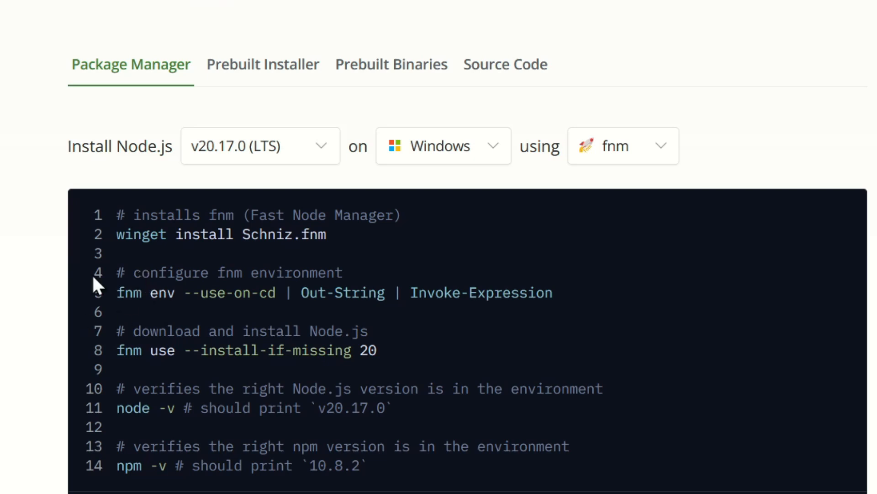
mouse_move(39, 311)
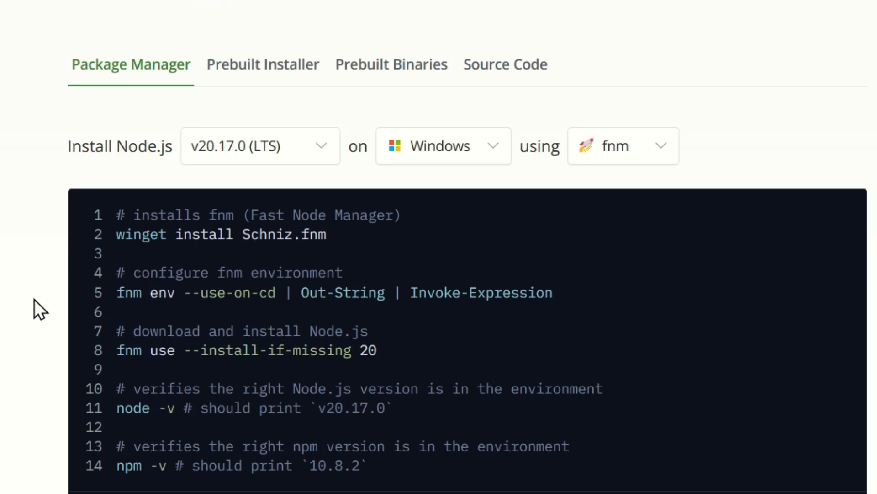
mouse_move(215, 145)
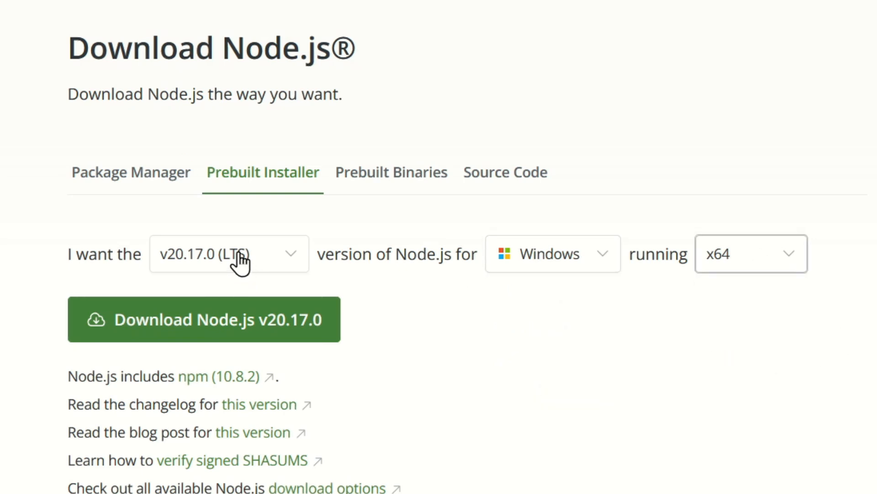
Keep v20.17.0 (LTS) in the version dropdown and download its Windows x64 installer.
left_click(228, 253)
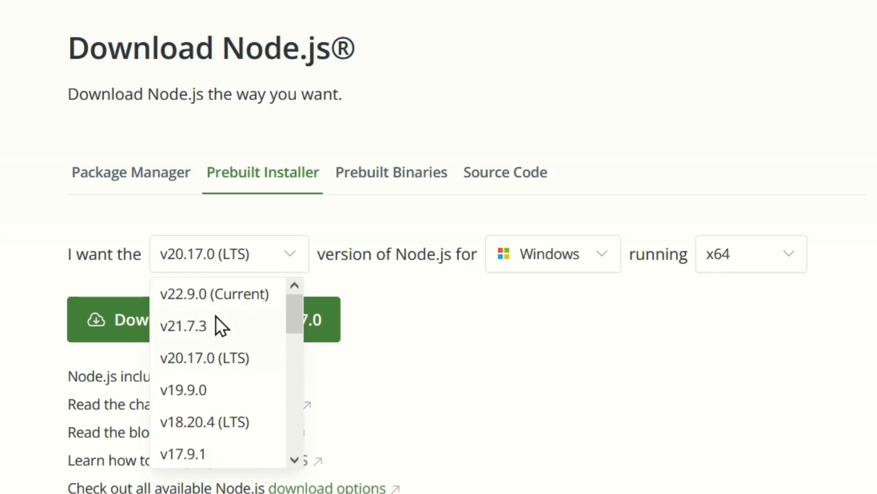
left_click(204, 357)
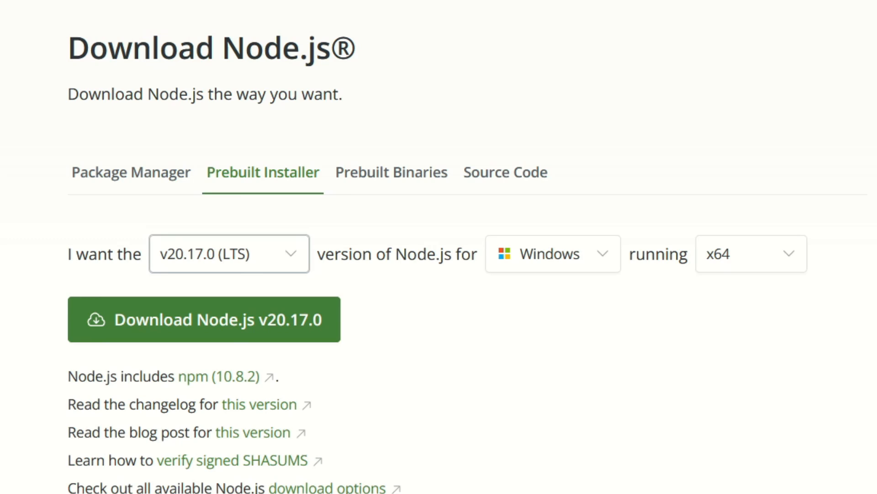
mouse_move(241, 272)
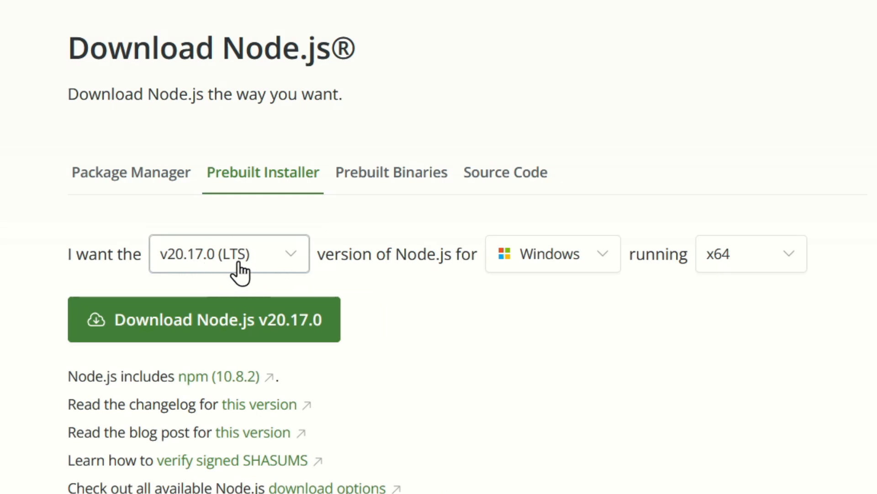
mouse_move(151, 277)
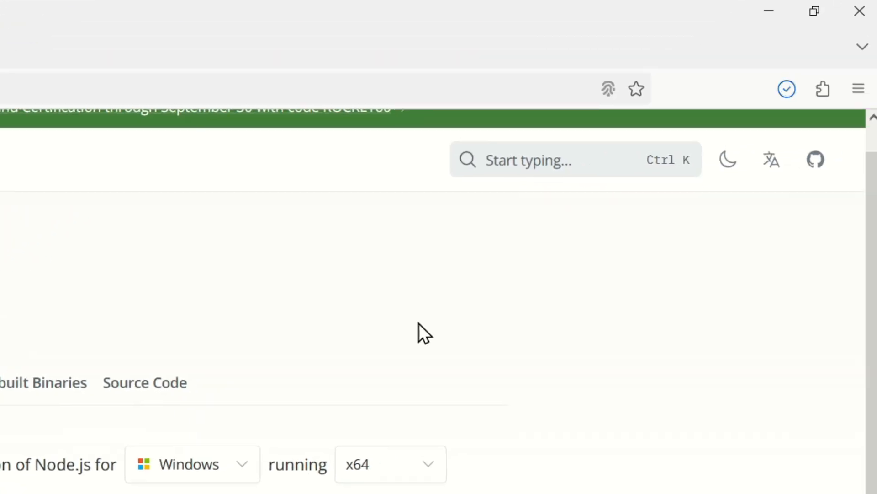
Launch node-v20.17.0-x64.msi from the Firefox Downloads panel and confirm running it.
left_click(785, 88)
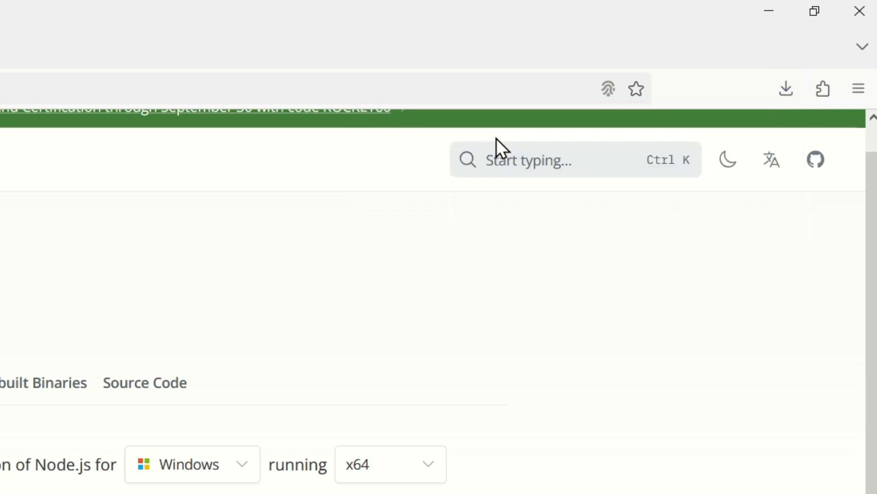
left_click(200, 374)
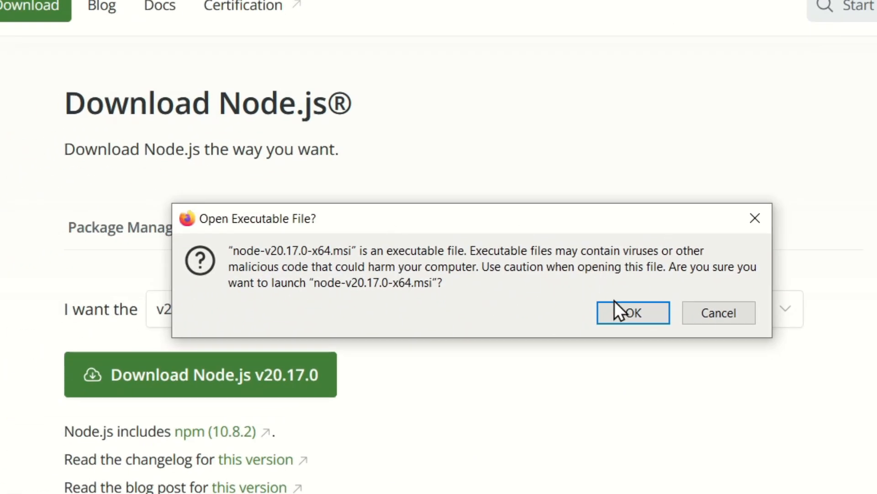
left_click(633, 312)
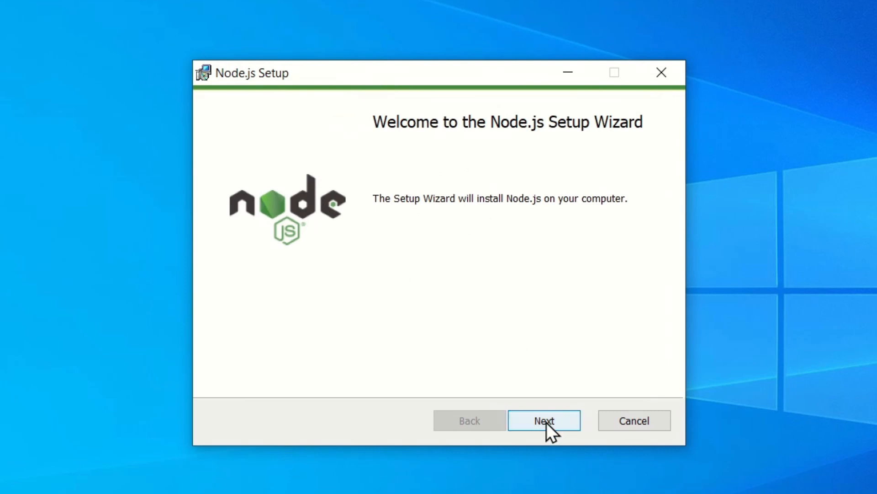
Accept the Node.js license and keep C:\Program Files\nodejs\ as the install folder.
left_click(544, 421)
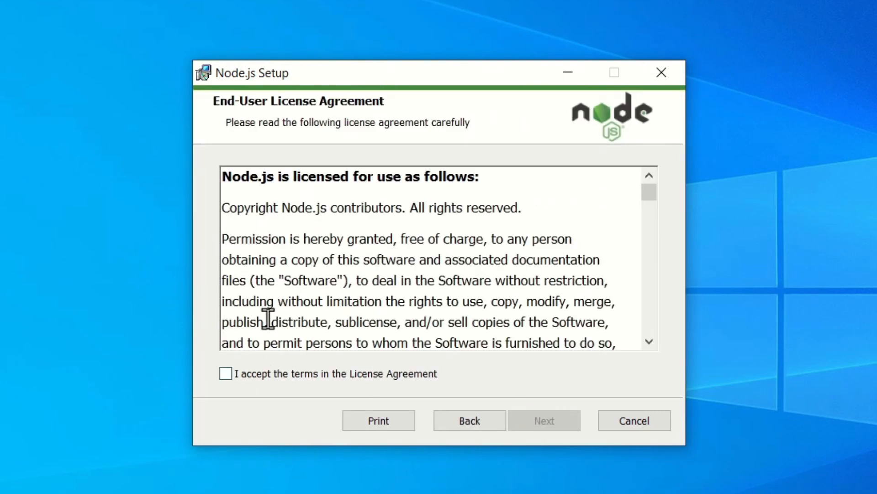
left_click(225, 374)
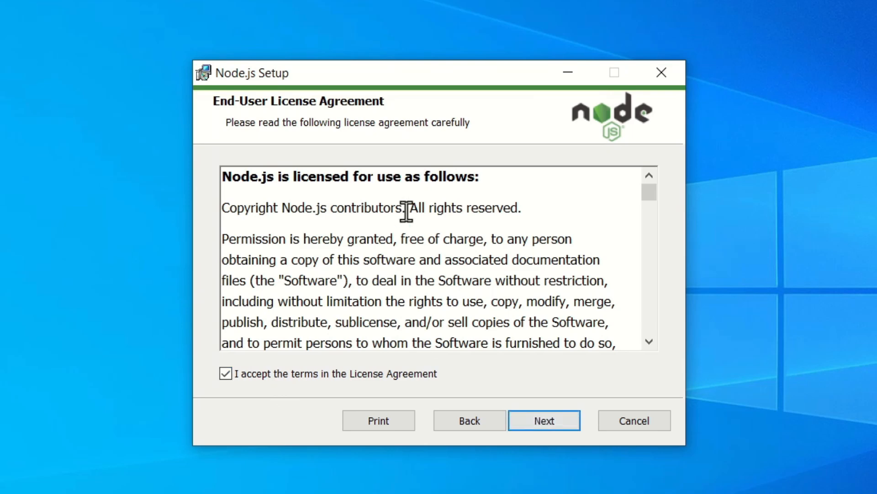
scroll("down", 3)
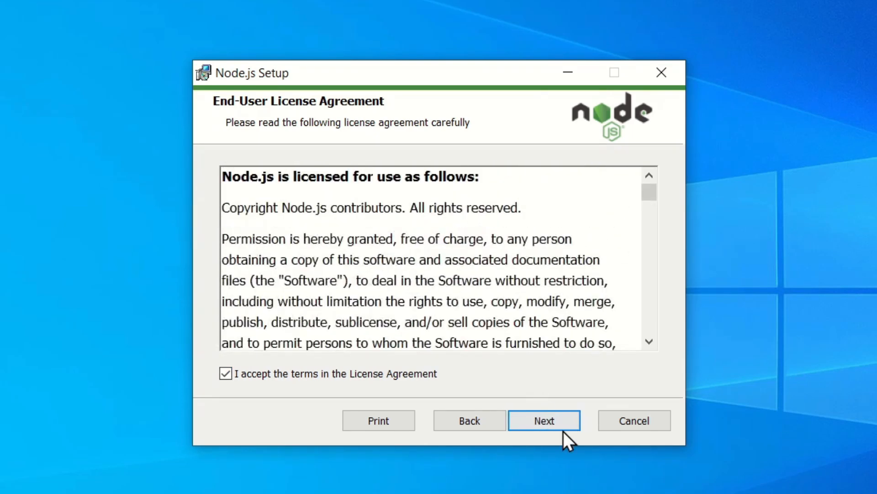
left_click(543, 421)
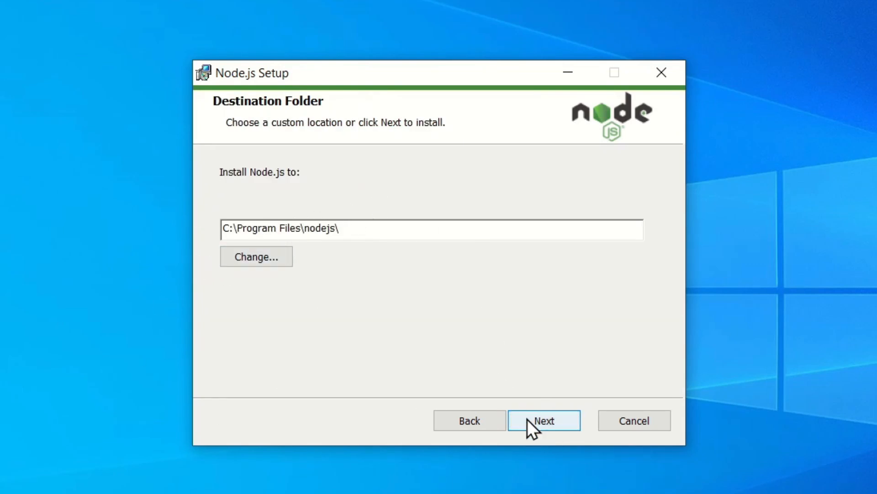
left_click(544, 420)
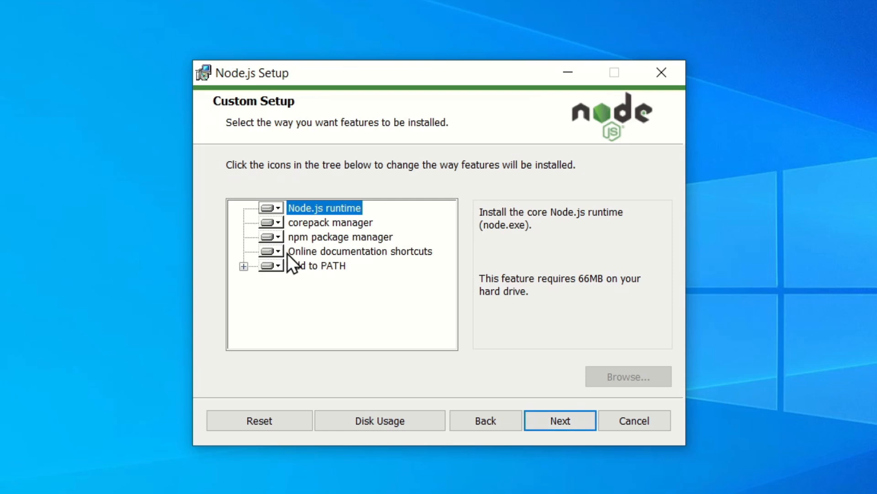
mouse_move(326, 235)
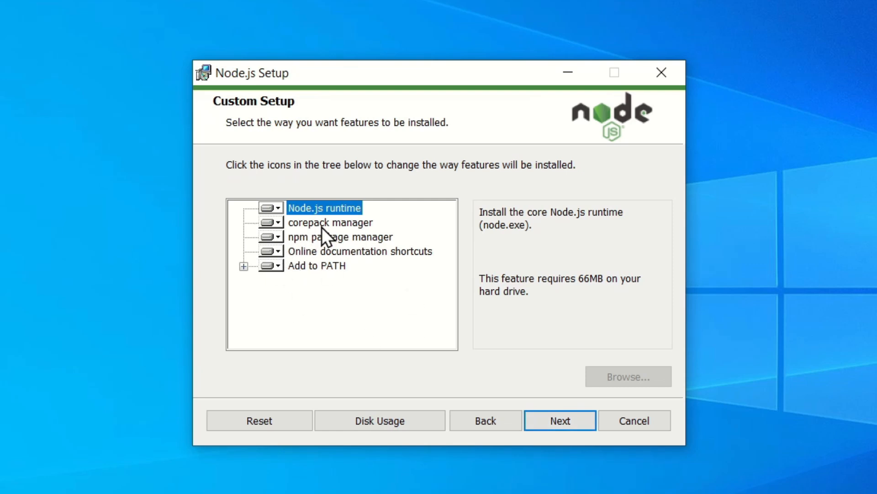
mouse_move(311, 289)
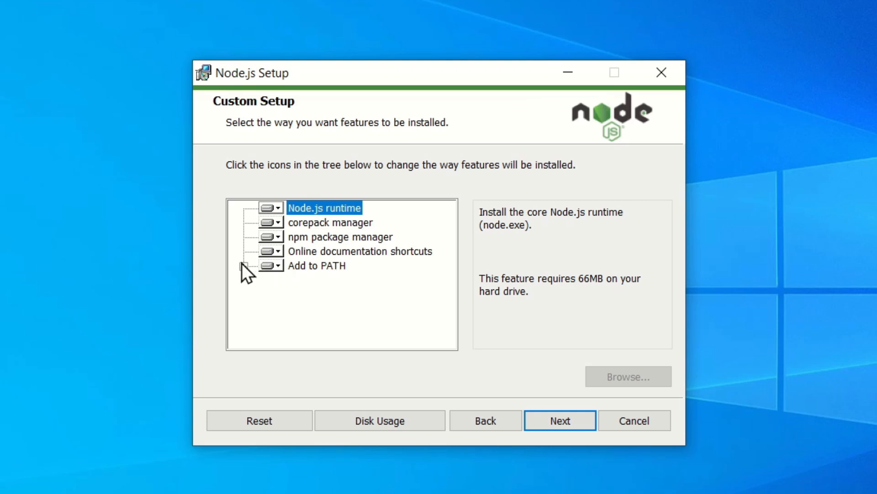
Review the Custom Setup feature tree and bring up a Command Prompt window.
left_click(243, 266)
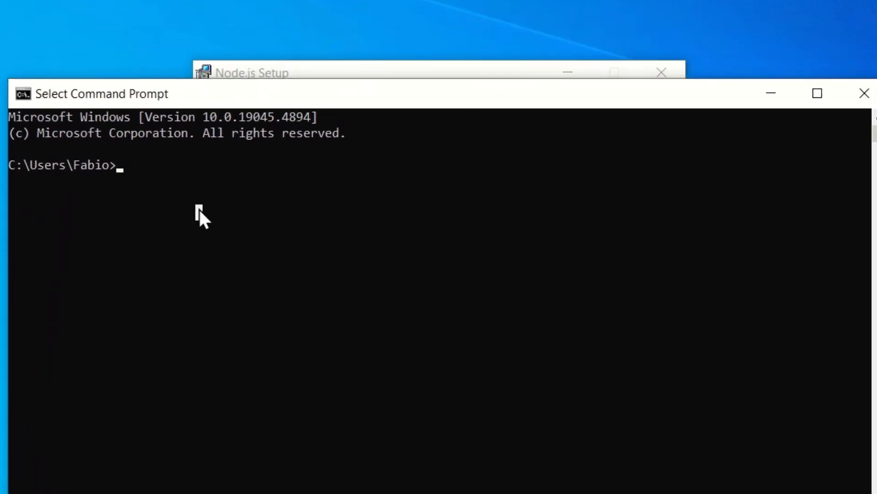
See 'node' is not recognized, then check Add to PATH and pass Custom Setup.
type("node")
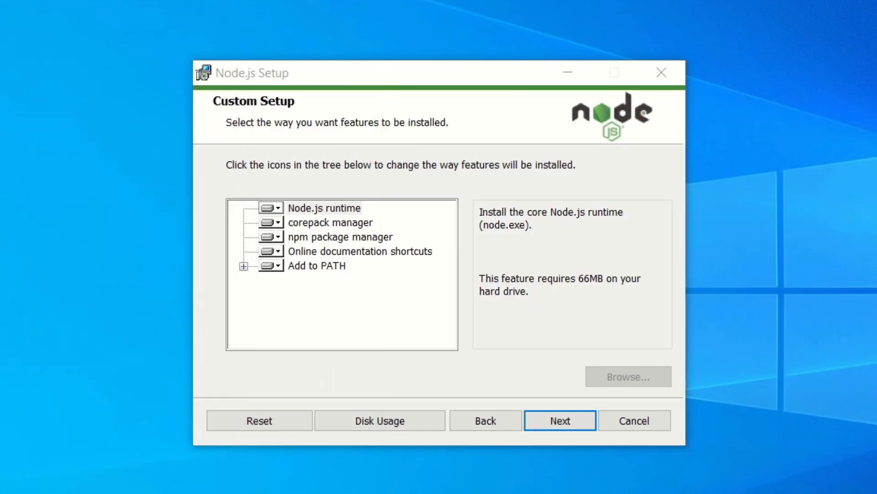
mouse_move(307, 271)
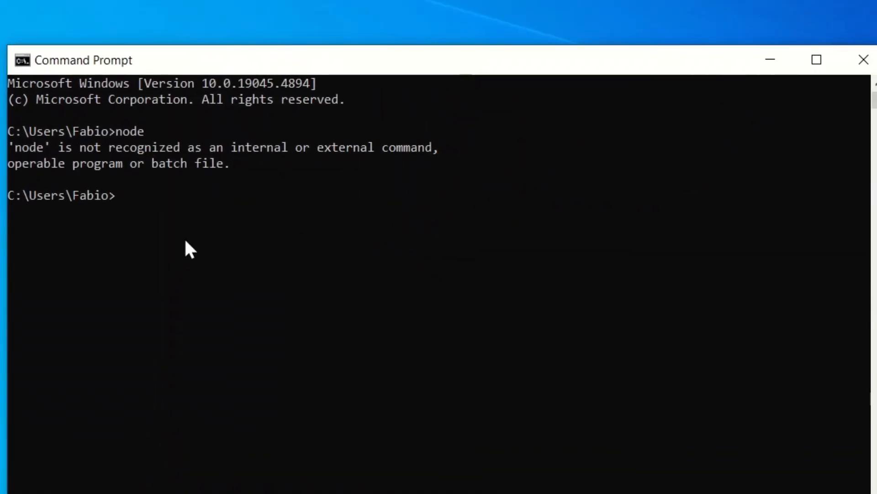
type("ni")
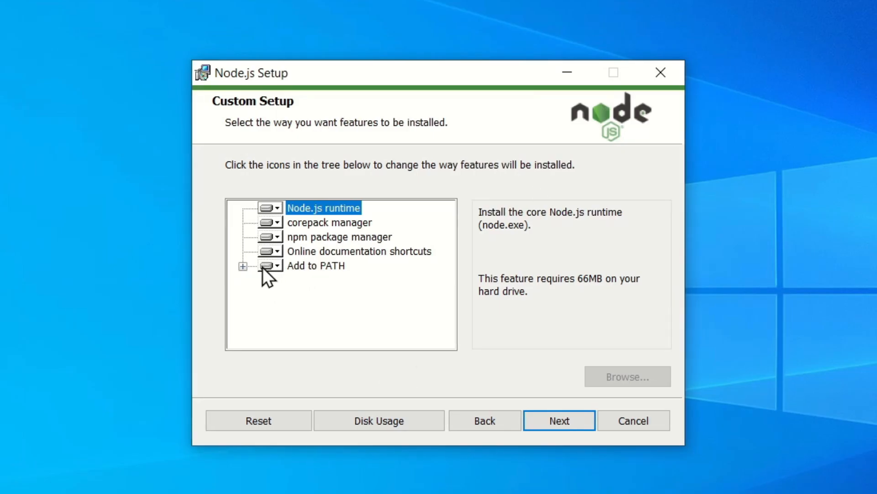
left_click(278, 265)
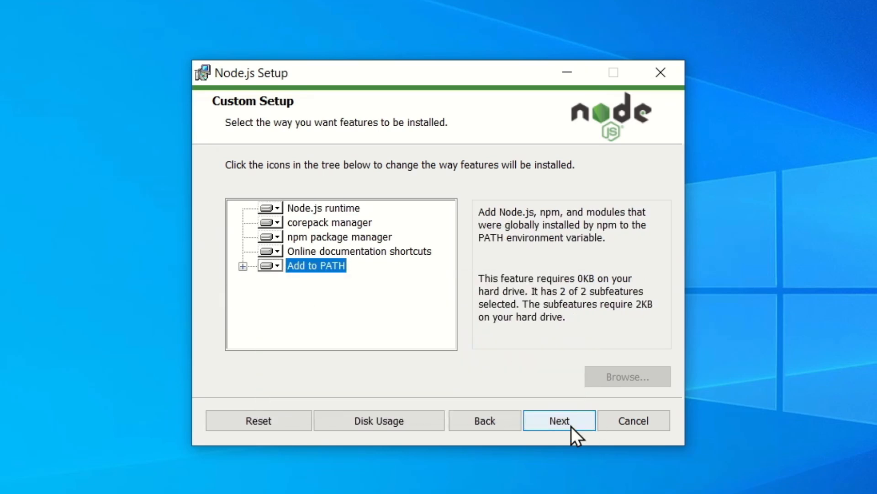
left_click(558, 421)
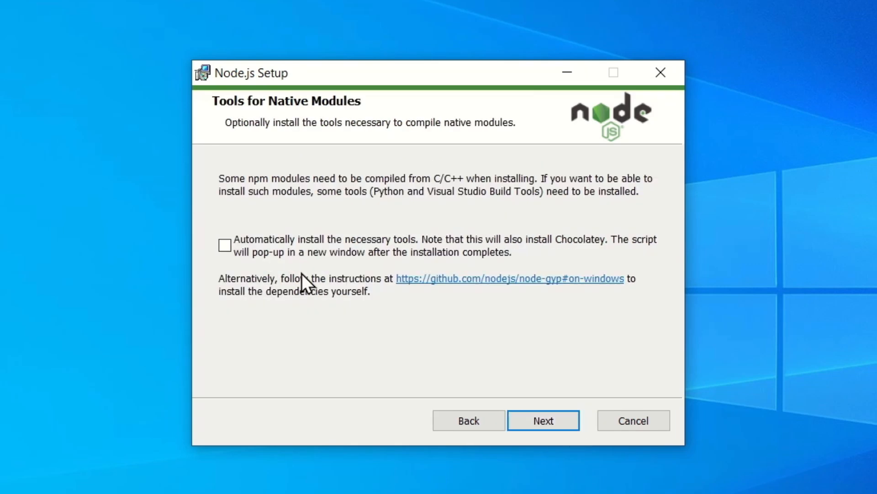
mouse_move(279, 268)
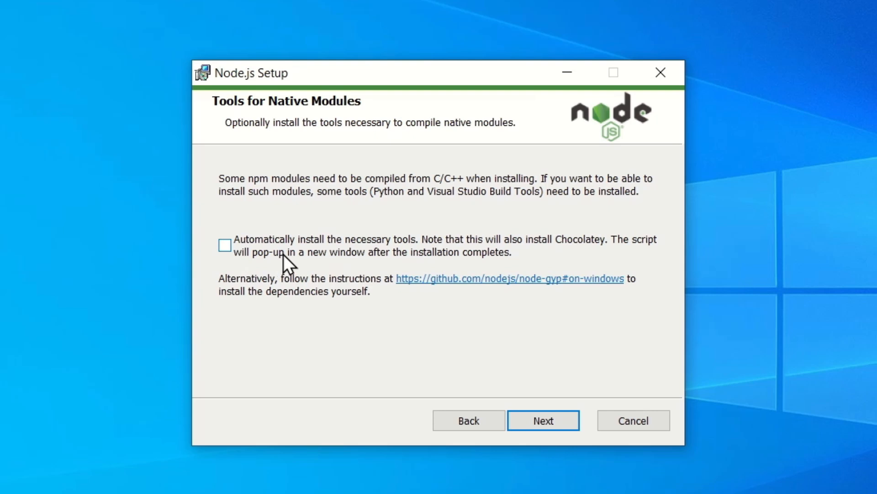
mouse_move(232, 255)
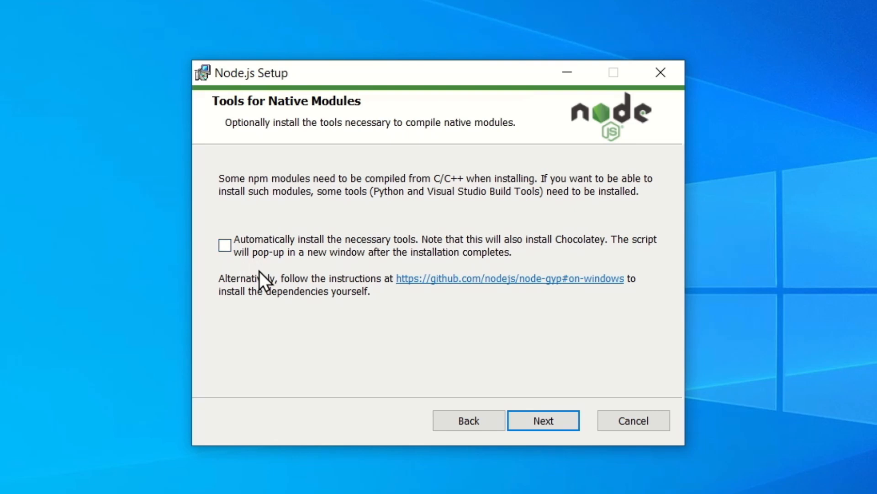
mouse_move(290, 326)
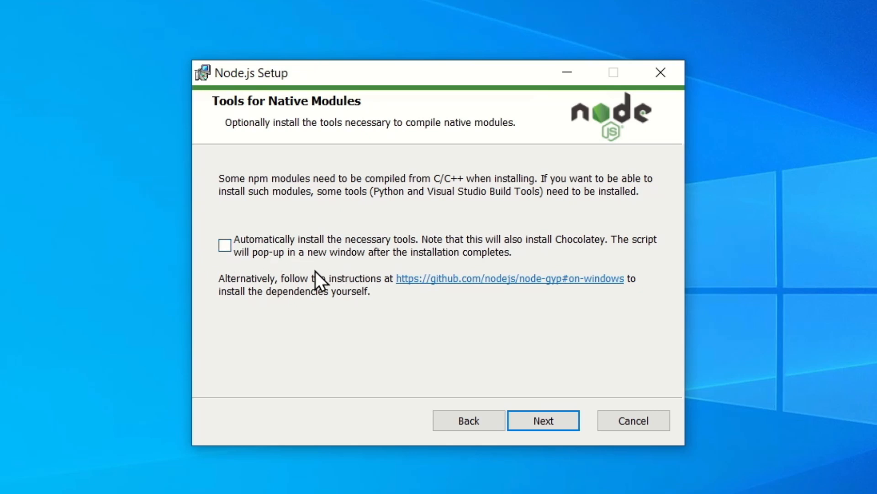
Skip the automatic native-module tools and run the Node.js installation.
left_click(542, 419)
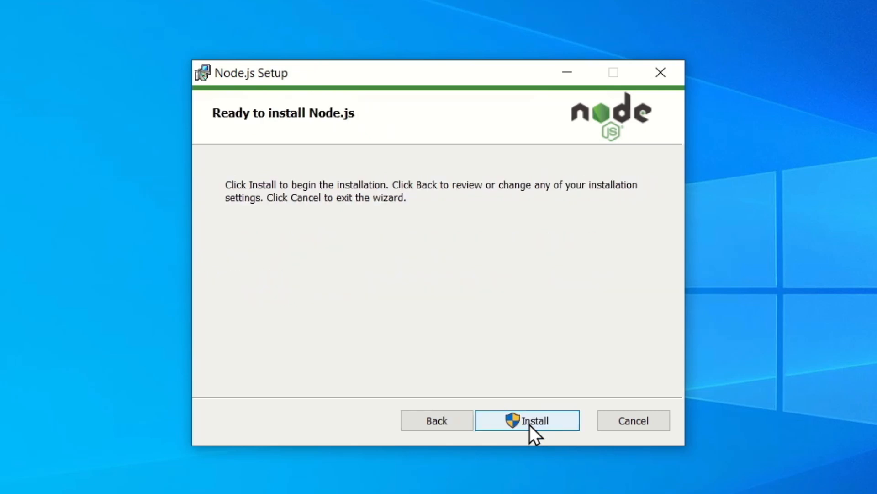
left_click(527, 421)
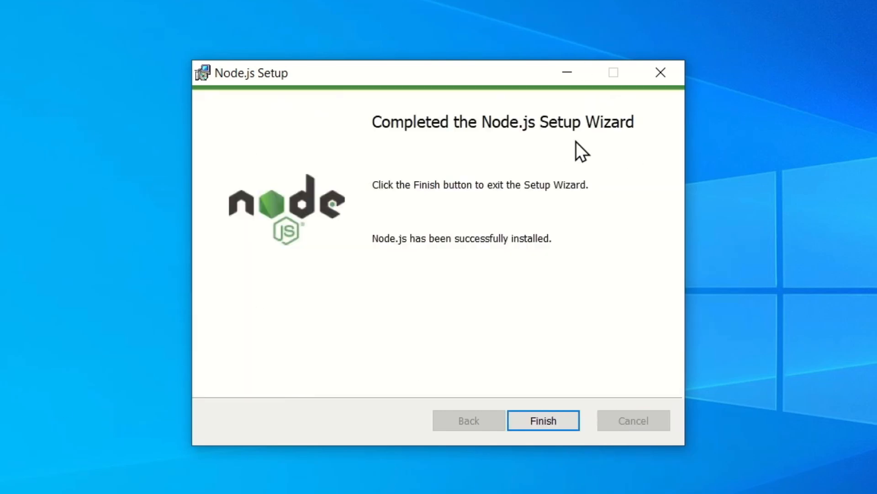
mouse_move(332, 193)
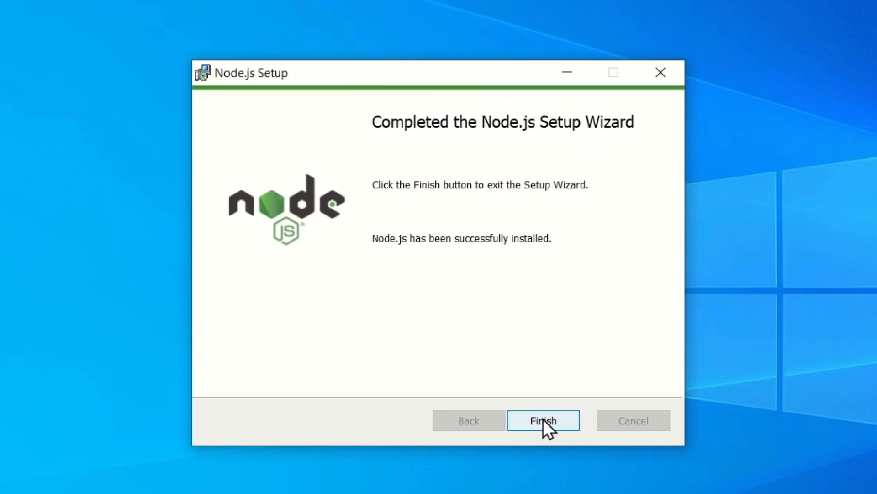
Finish and close the completed Node.js Setup Wizard.
left_click(542, 420)
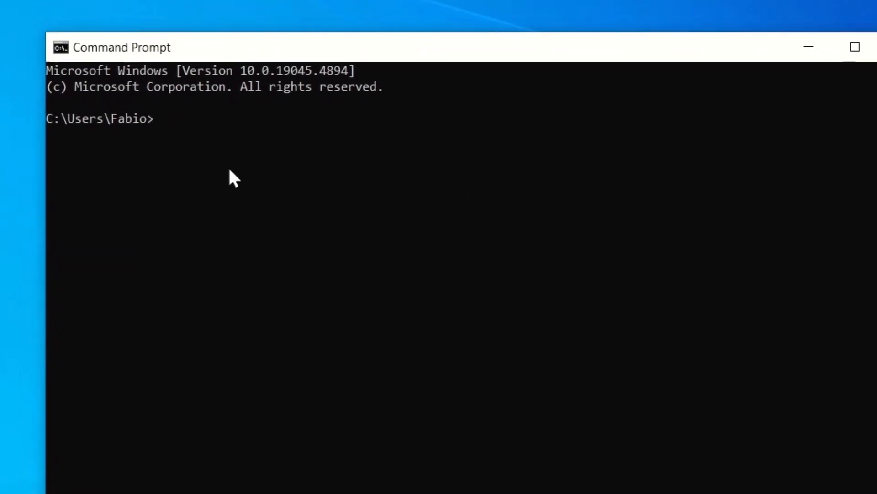
Confirm Node v20.17.0 with node -v and define const x = "string" in the REPL.
type("node -v")
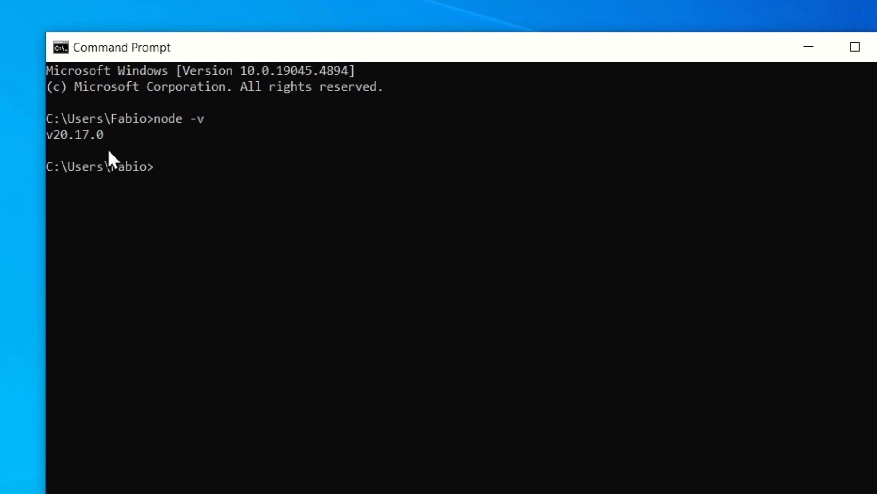
type("node")
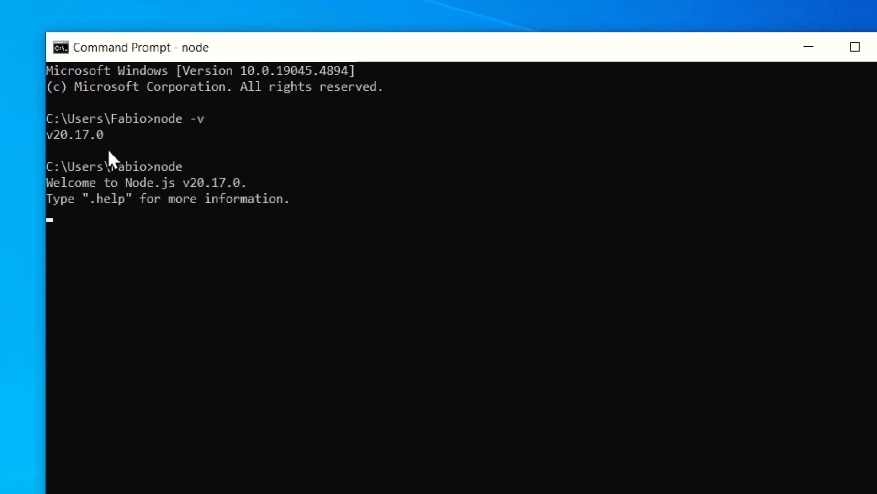
type("const x = \"")
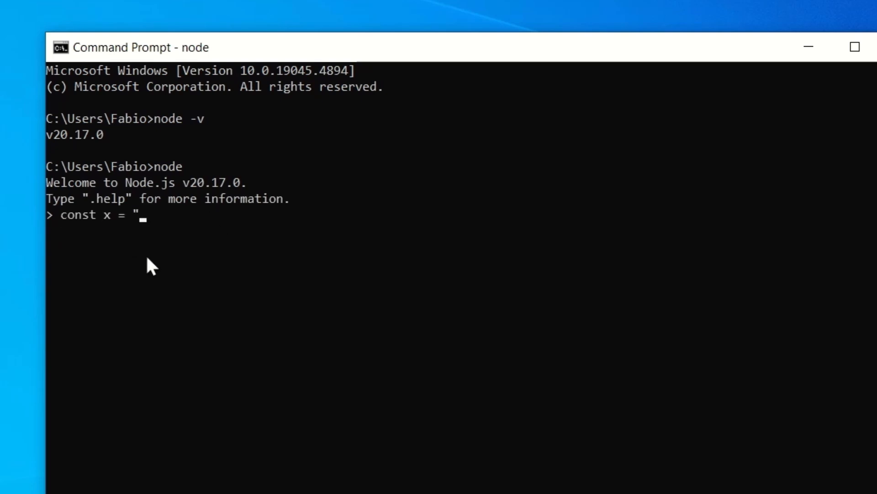
type("string\"")
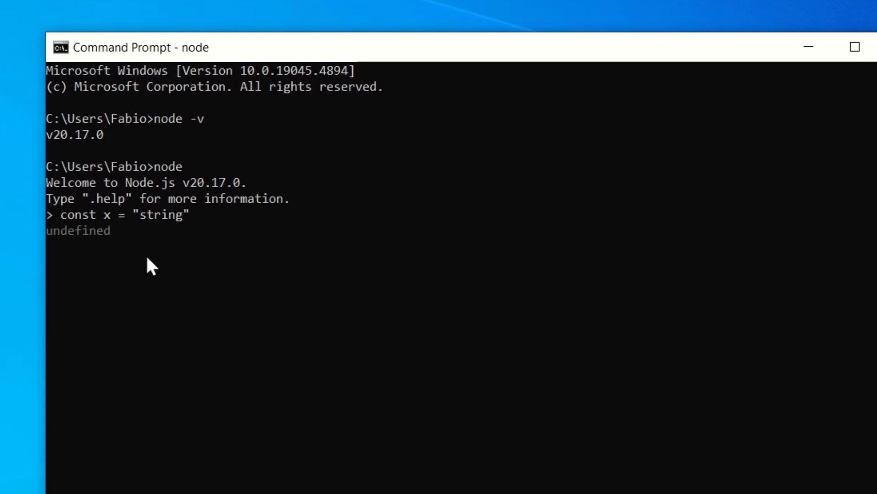
Print x with console.log(x) and evaluate 1 + 2 to get 3.
type("co")
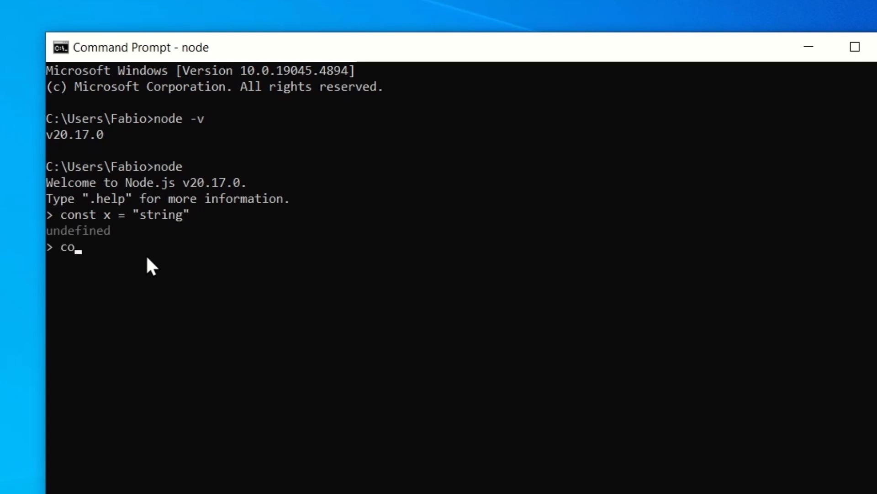
type("nsole.log(")
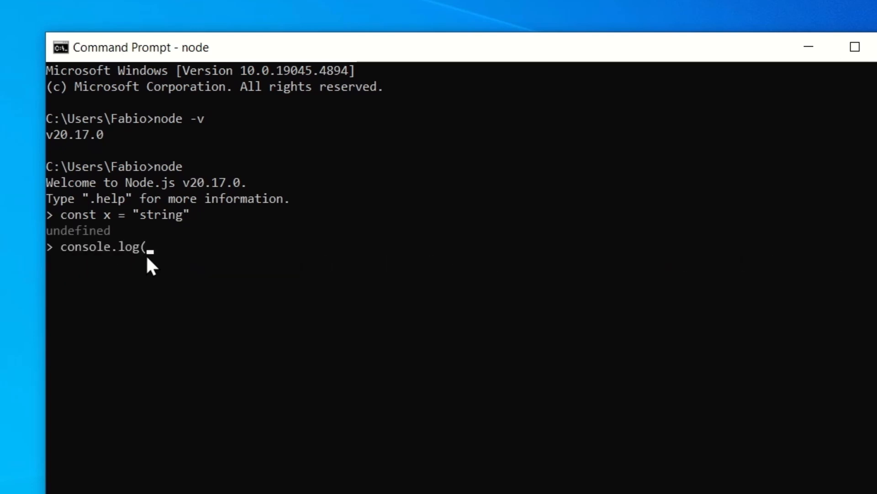
type("x)")
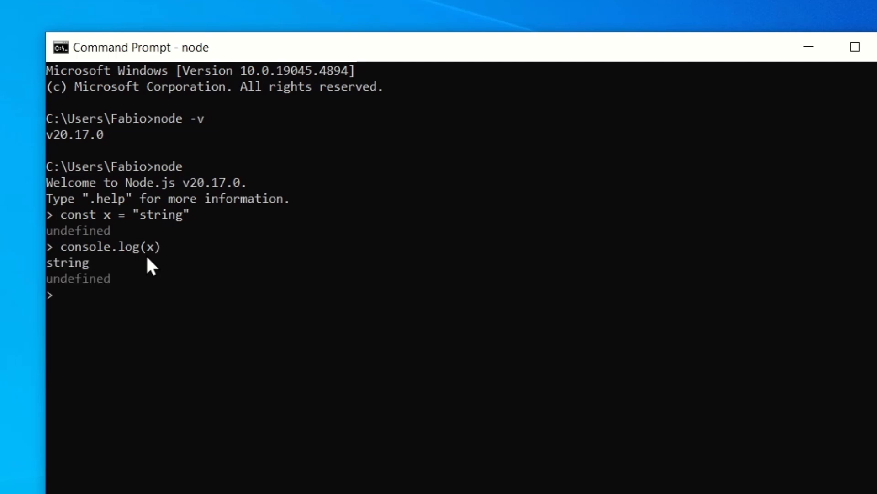
mouse_move(168, 312)
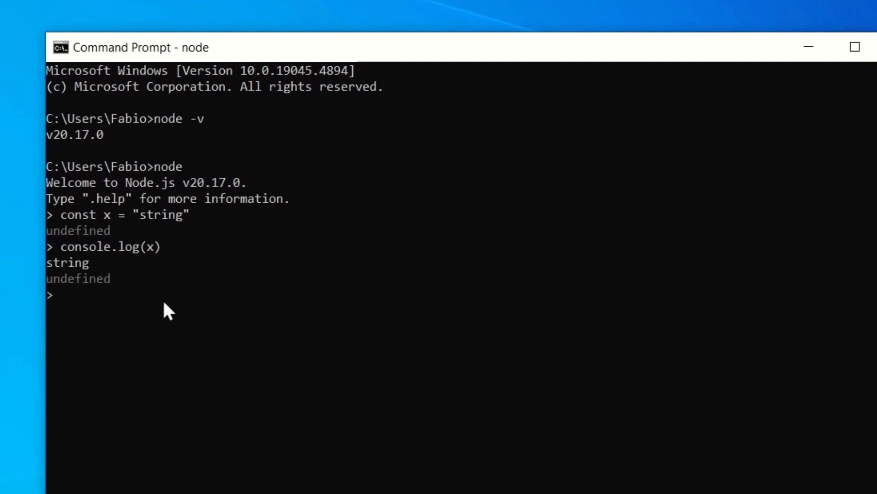
type("1 + 2")
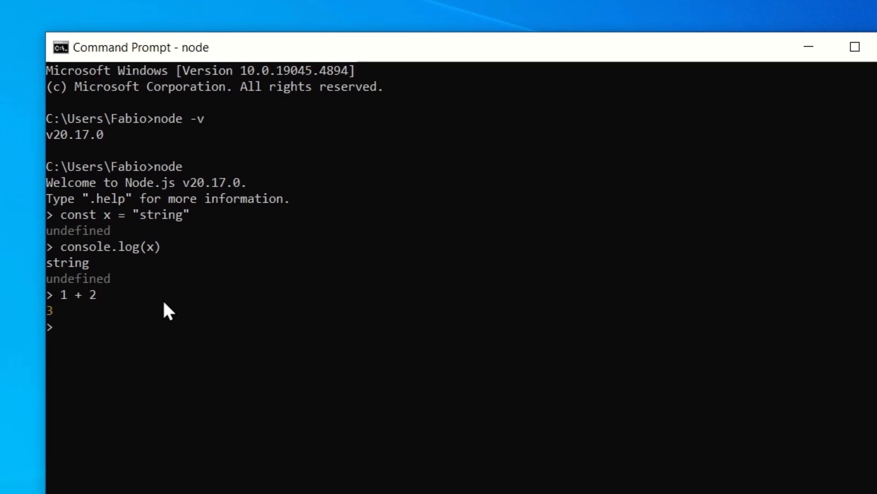
mouse_move(148, 296)
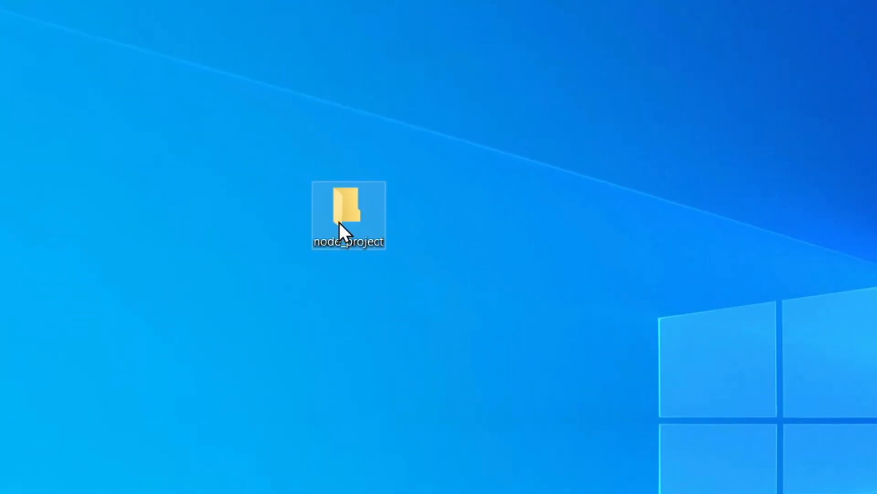
Open node_project, create main.js, and write console.log('hello').
double_click(348, 210)
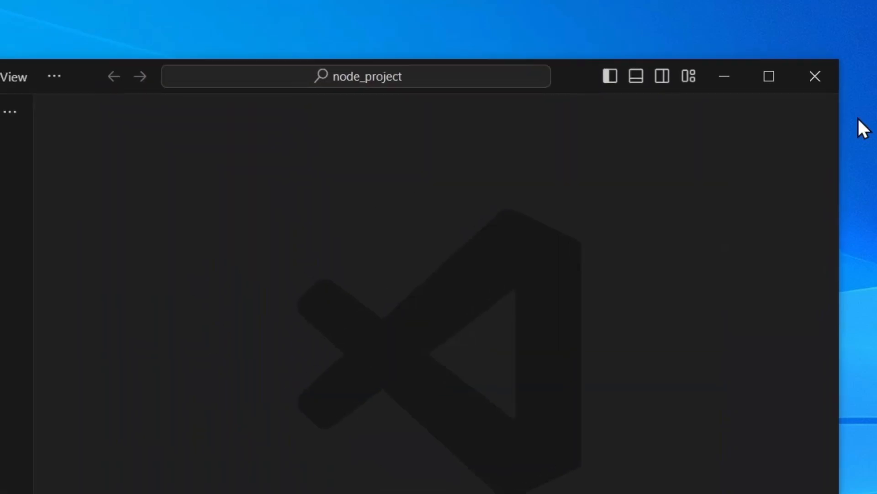
left_click(127, 80)
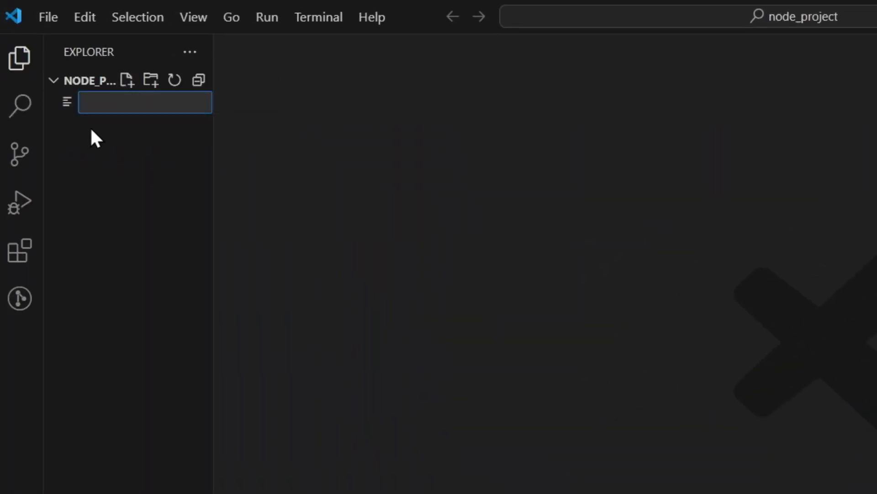
type("main.js")
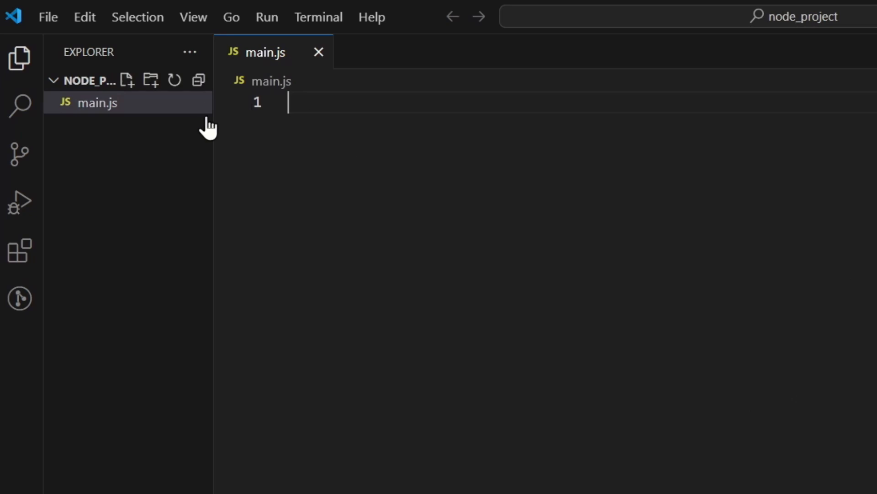
type("co")
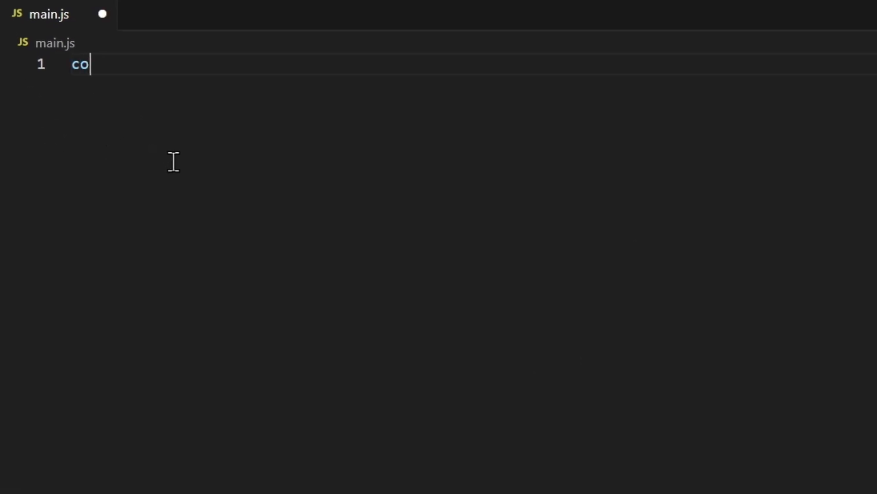
type("nsole.log(")
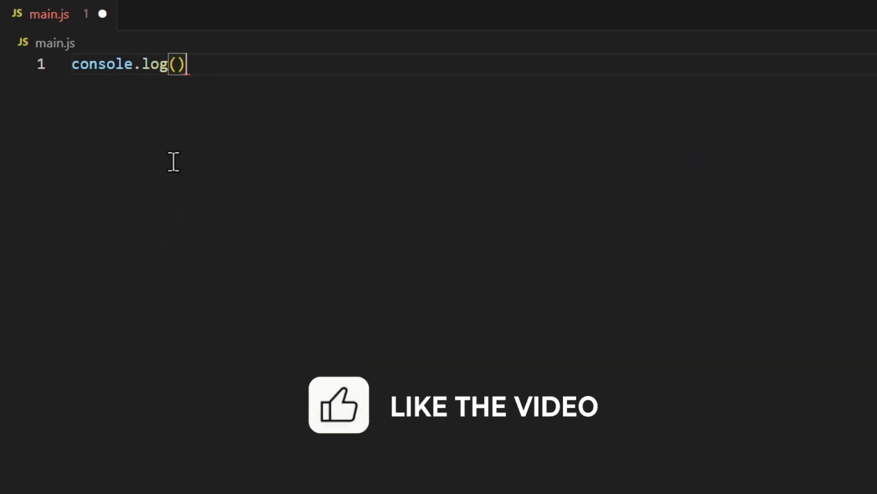
type("'hello'")
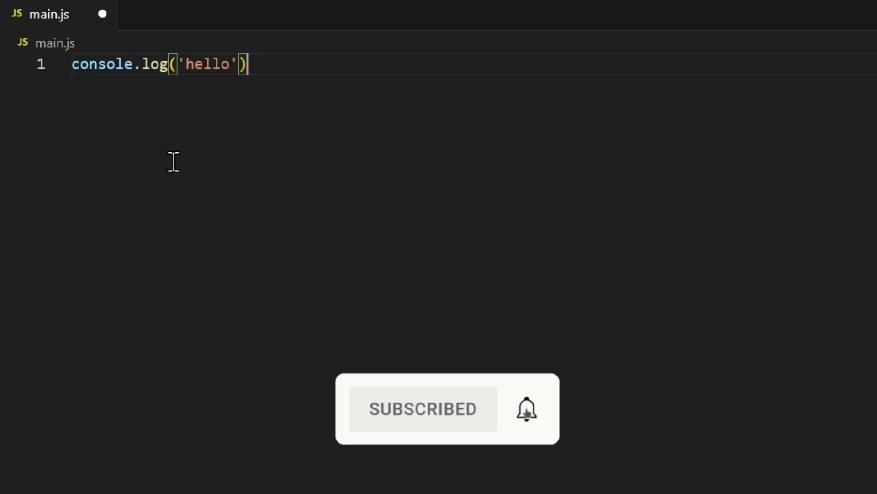
Add a for loop bounded by 10 whose body is console.log(index).
type("for")
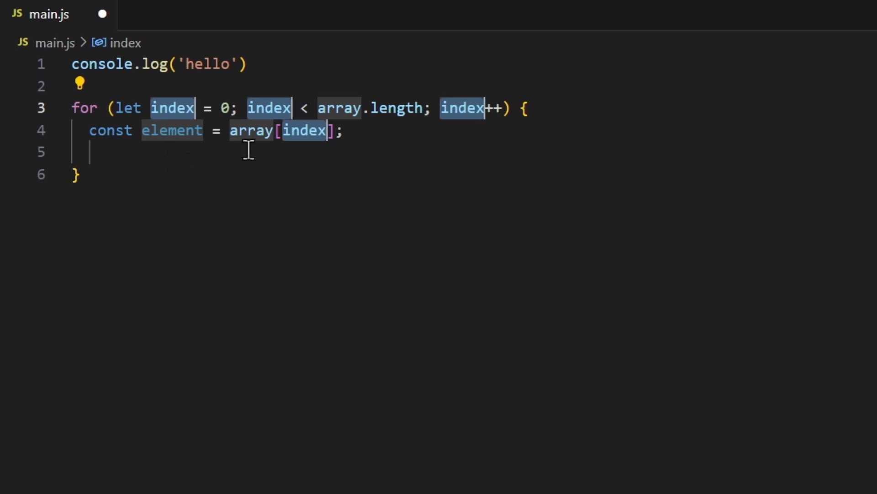
double_click(369, 107)
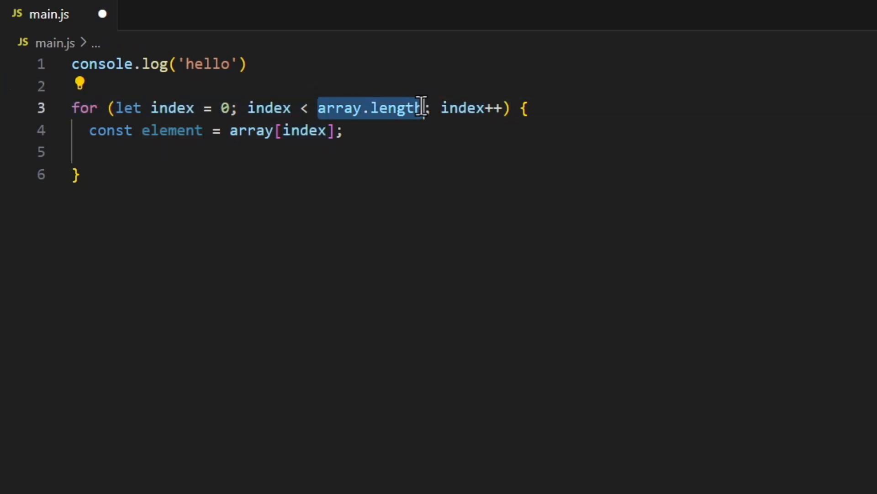
type("10")
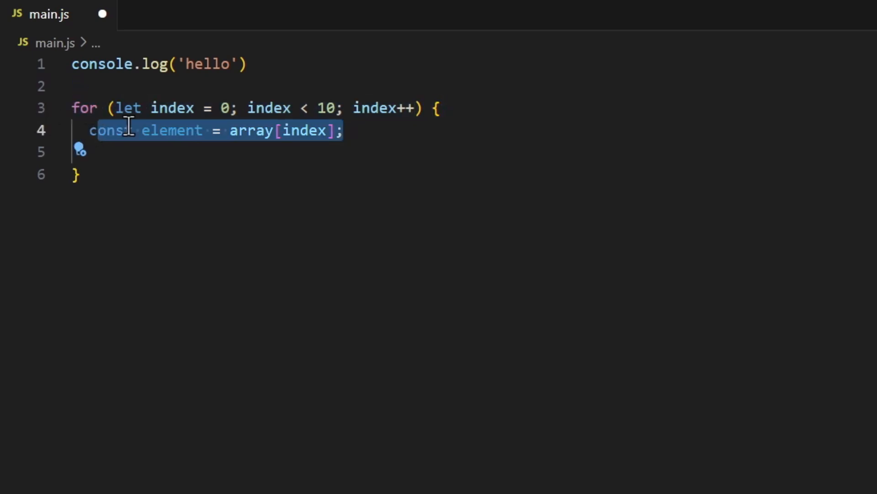
type("console-")
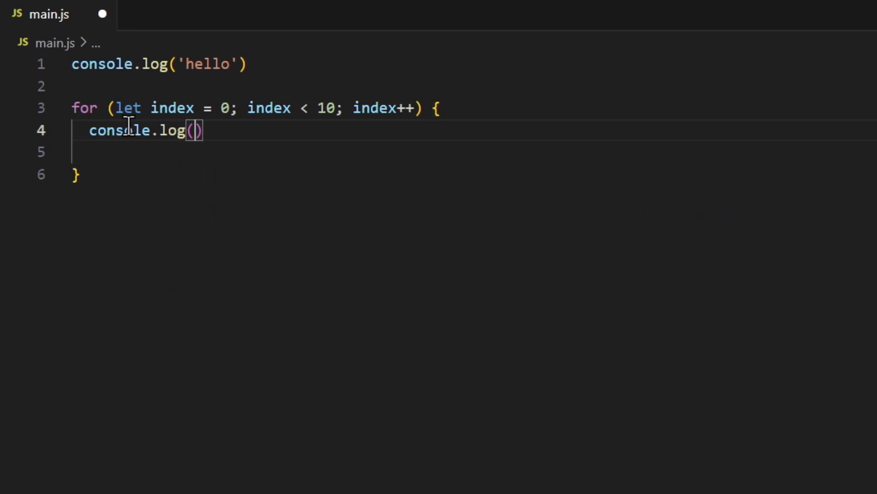
type("index")
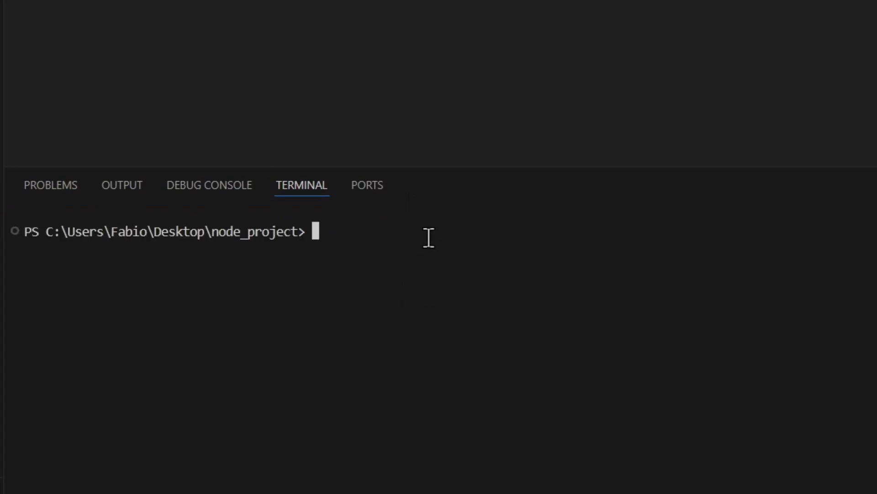
Run node .\main.js in the integrated terminal to print hello and 0–9.
type("node")
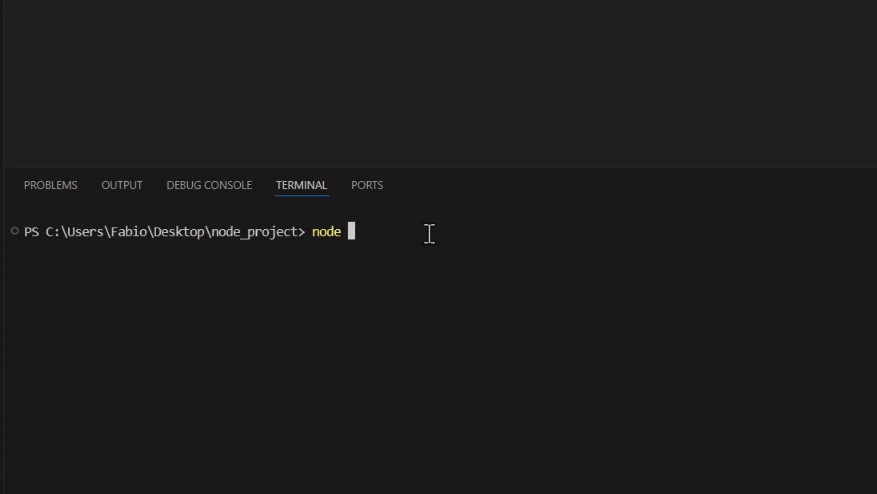
type(".\\main.js")
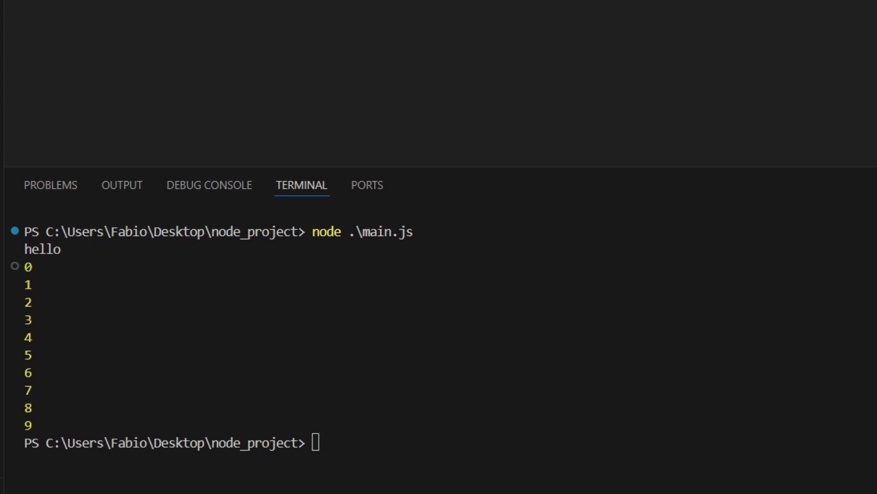
mouse_move(216, 378)
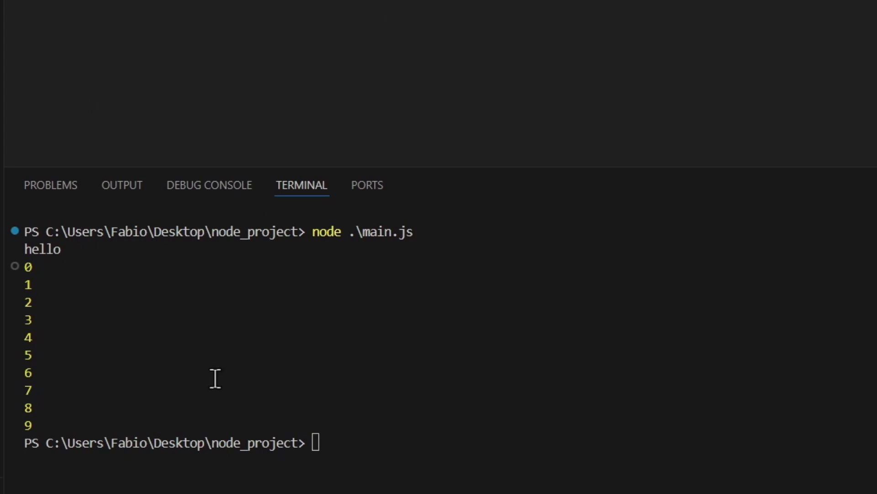
mouse_move(73, 329)
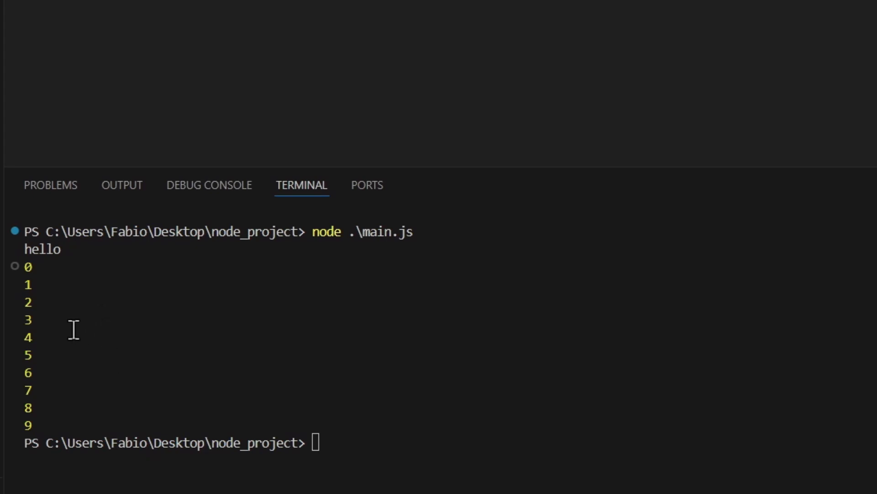
mouse_move(190, 220)
type("npm -v")
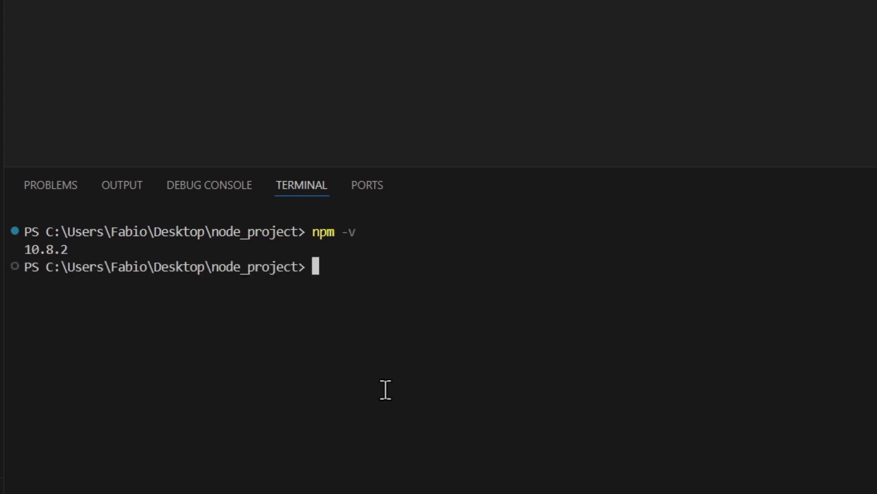
mouse_move(50, 249)
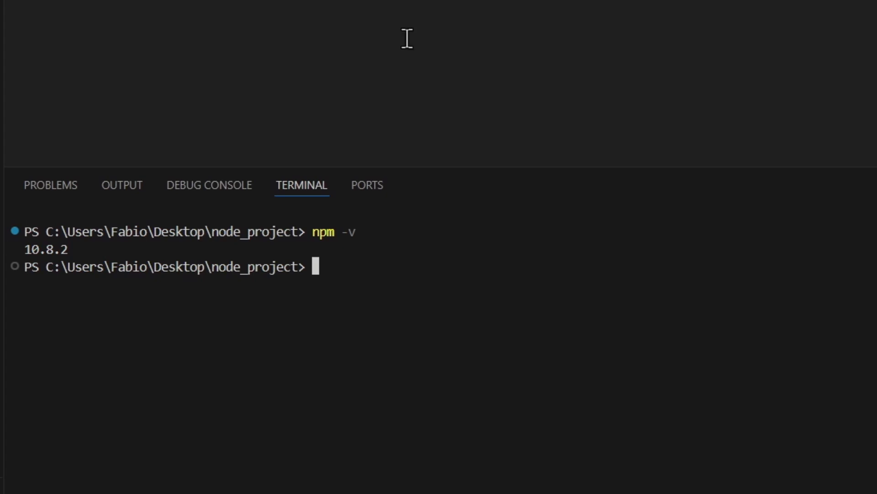
mouse_move(367, 257)
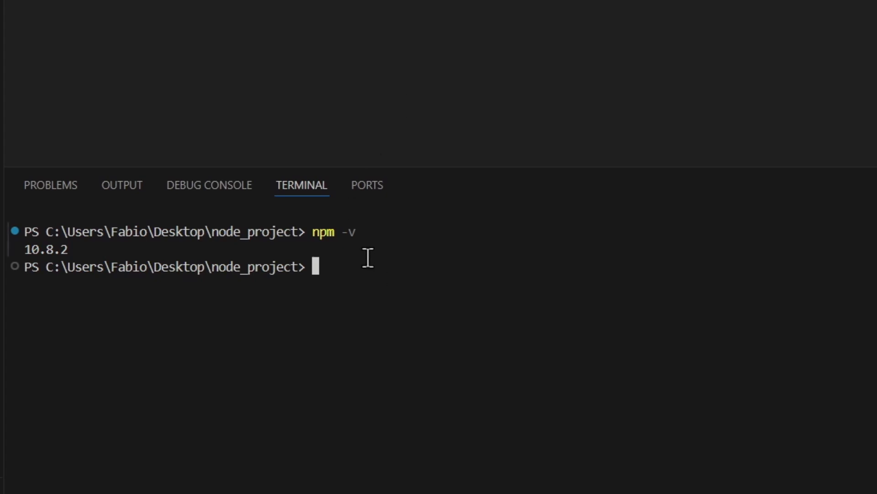
mouse_move(165, 309)
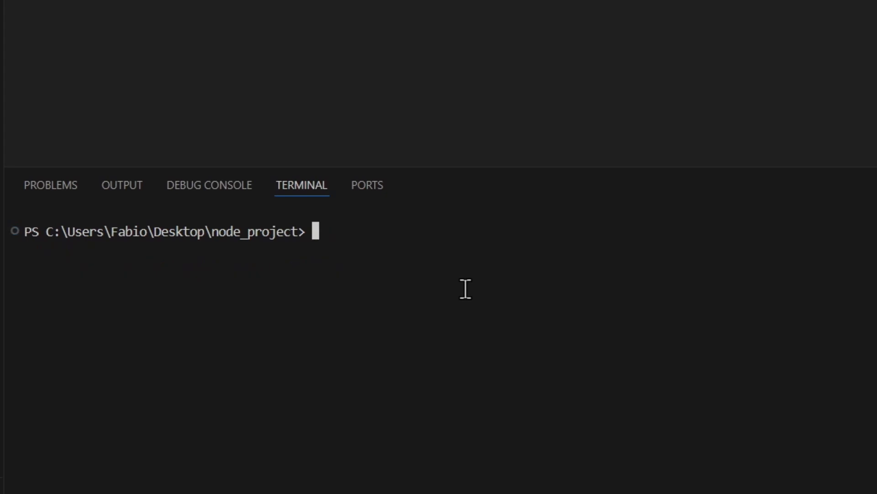
Run npm init with default answers to generate package.json.
type("npm init")
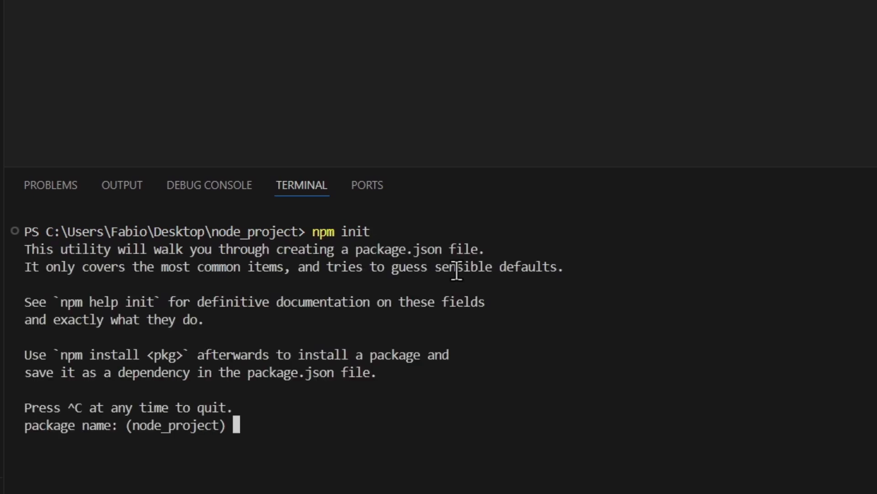
mouse_move(375, 397)
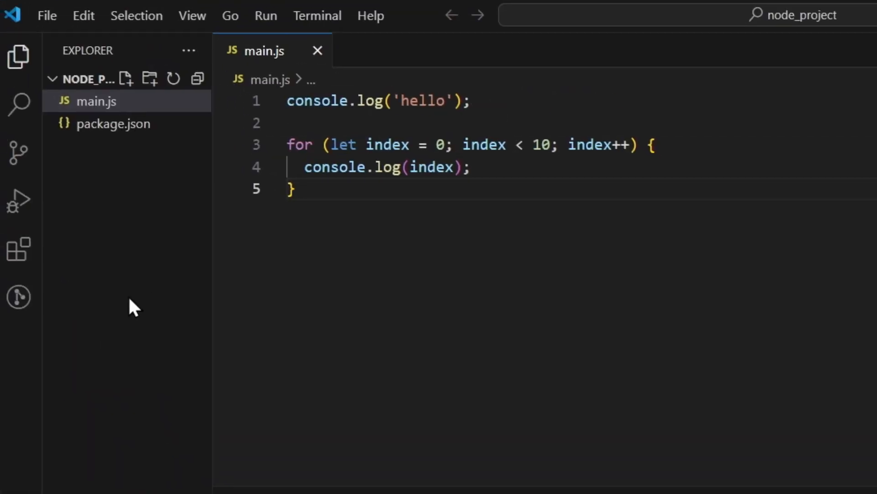
mouse_move(99, 167)
type("npm")
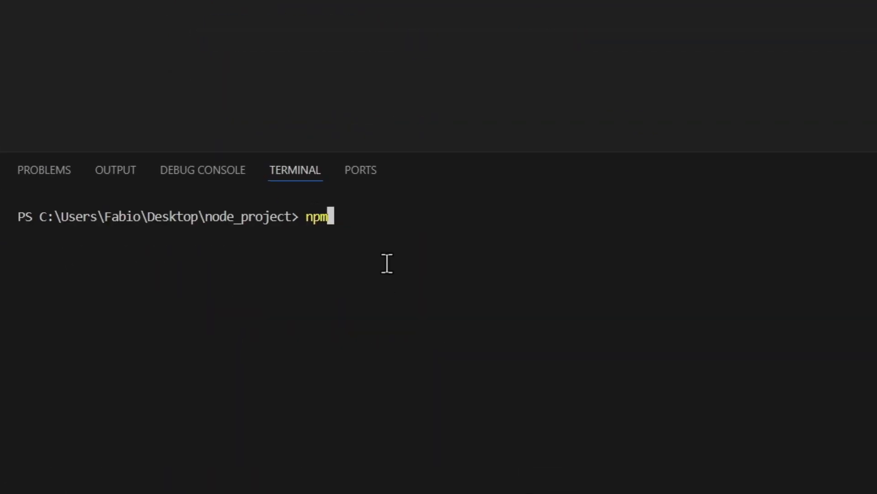
type("io")
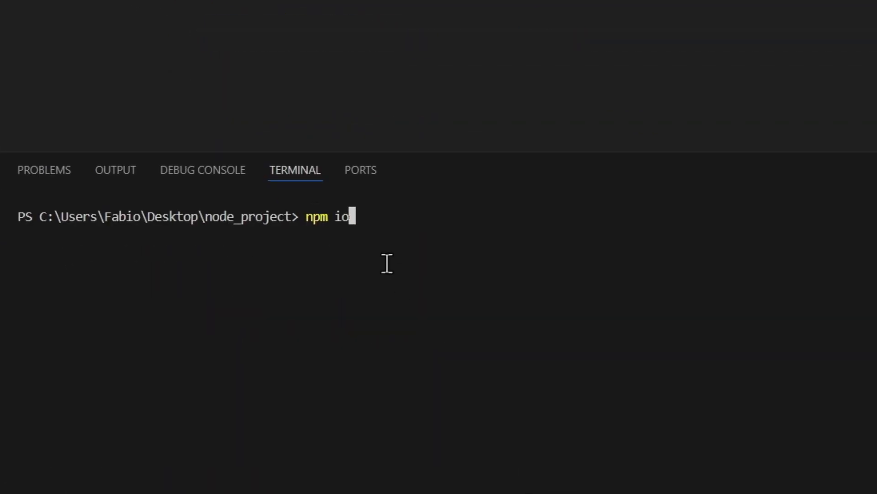
Finish and run npm install mathjs in the terminal.
type("nstall")
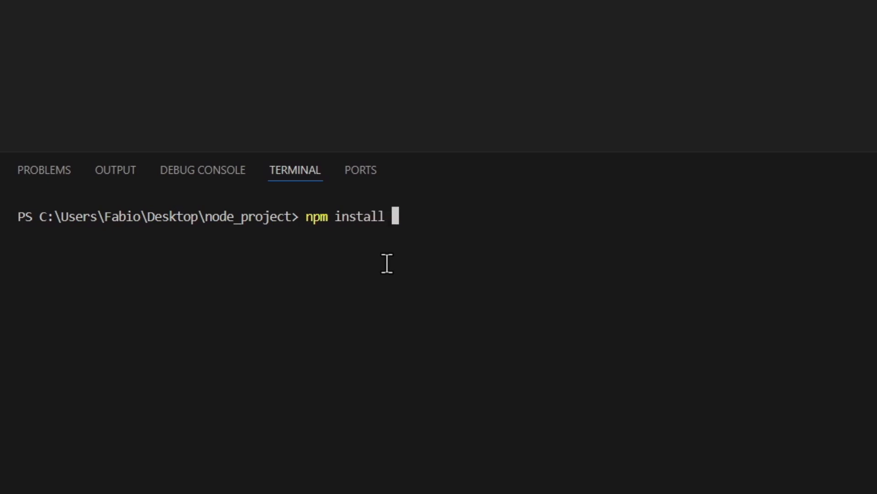
type("mathjs")
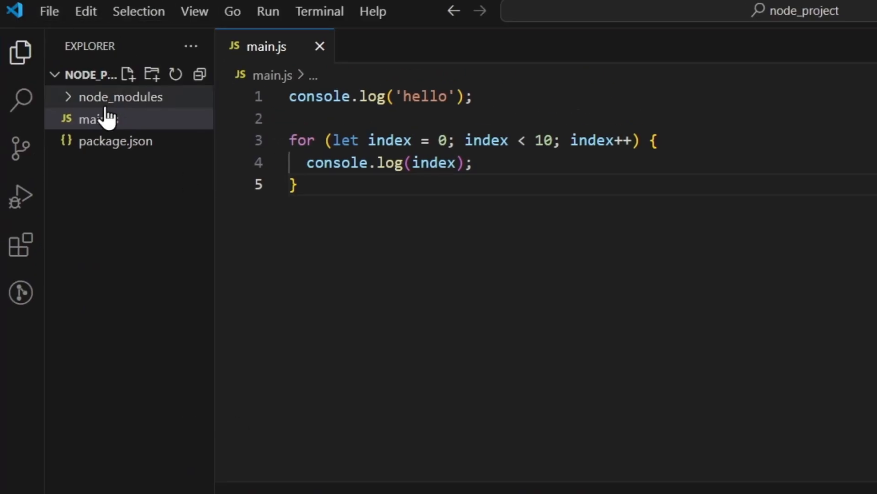
mouse_move(118, 104)
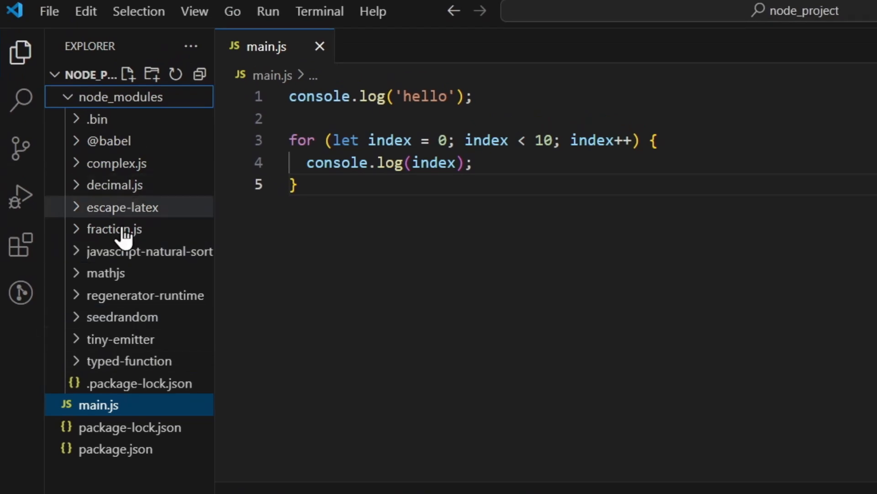
mouse_move(132, 184)
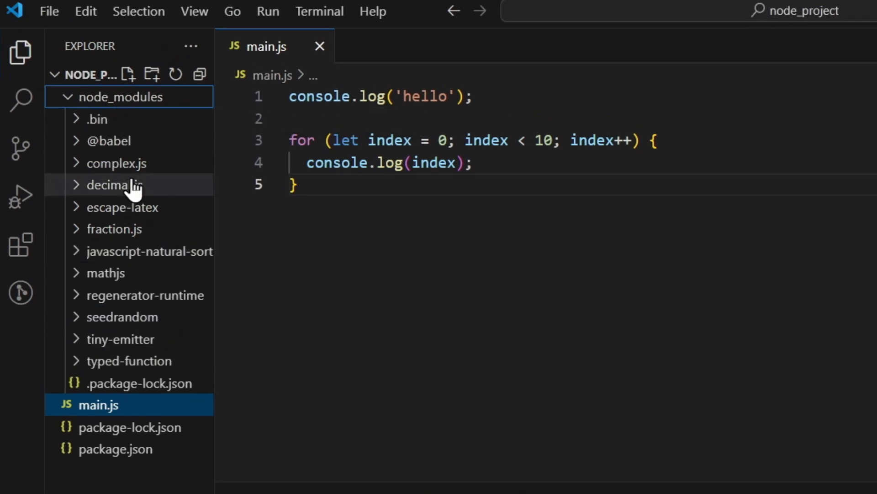
Confirm package.json lists mathjs ^13.1.1, then return to main.js and clear it.
left_click(115, 448)
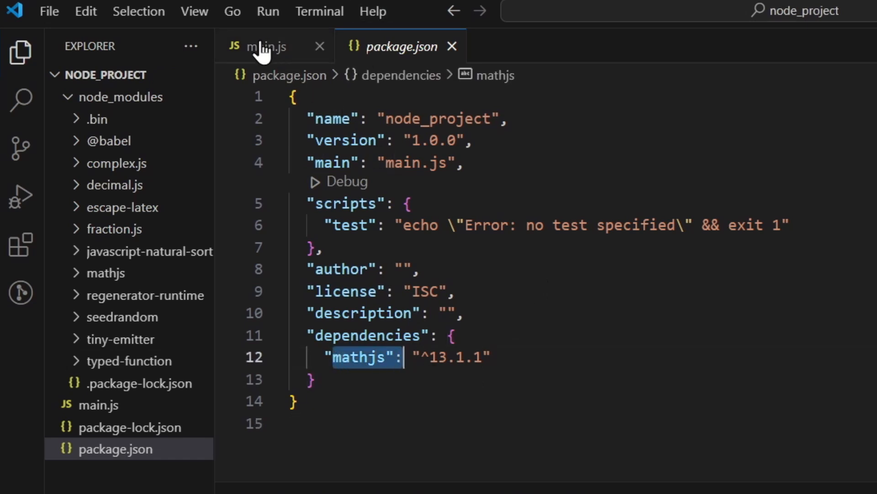
left_click(267, 47)
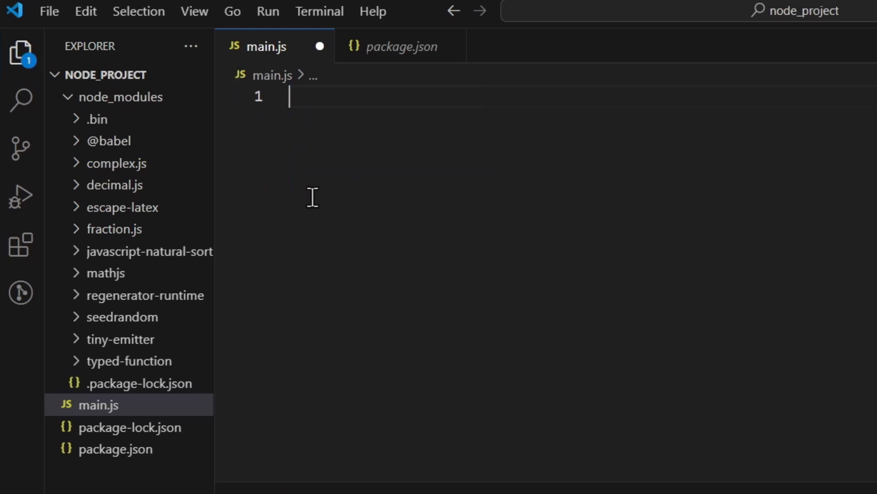
Write import { square } from 'mathjs' in main.js and view square's type definition.
key("enter")
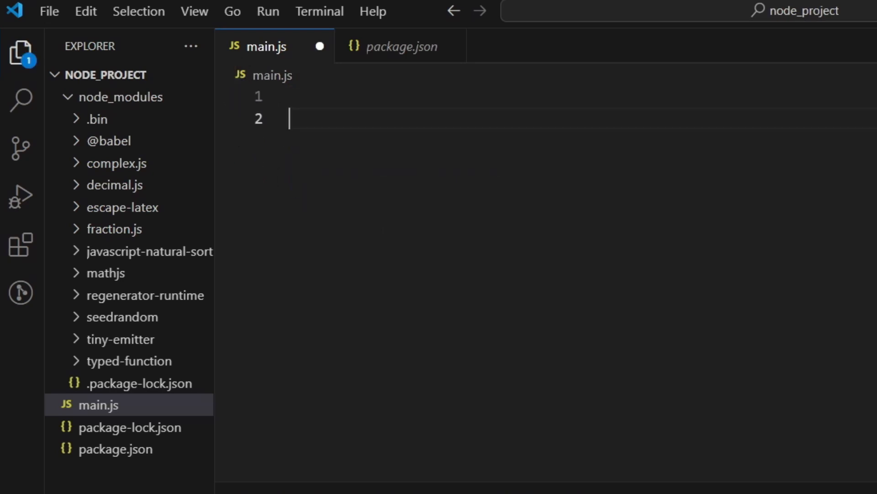
mouse_move(493, 342)
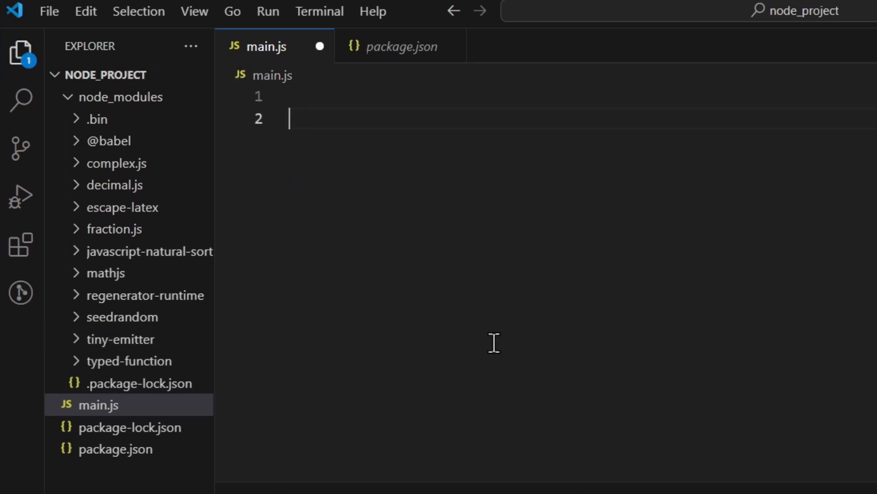
type("import {")
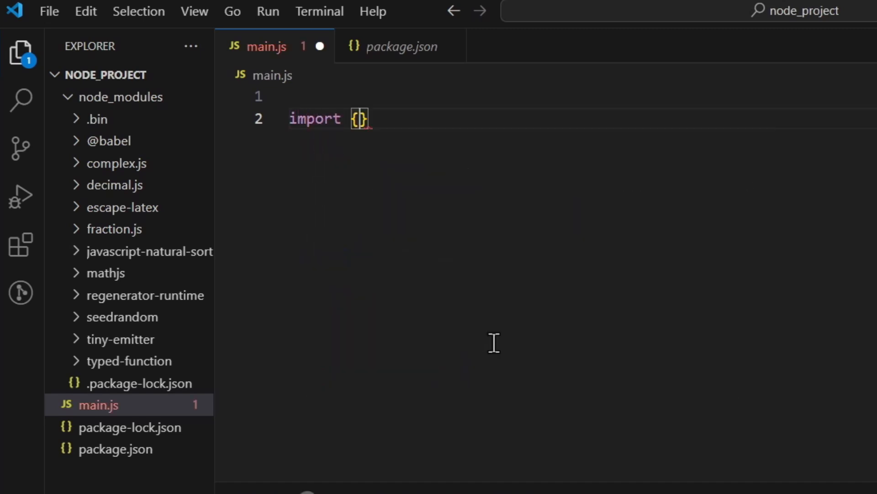
type("square")
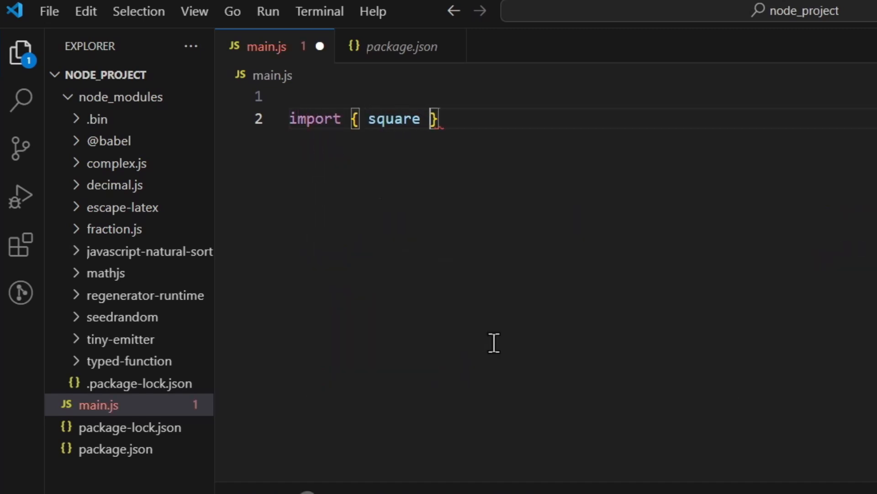
type("from")
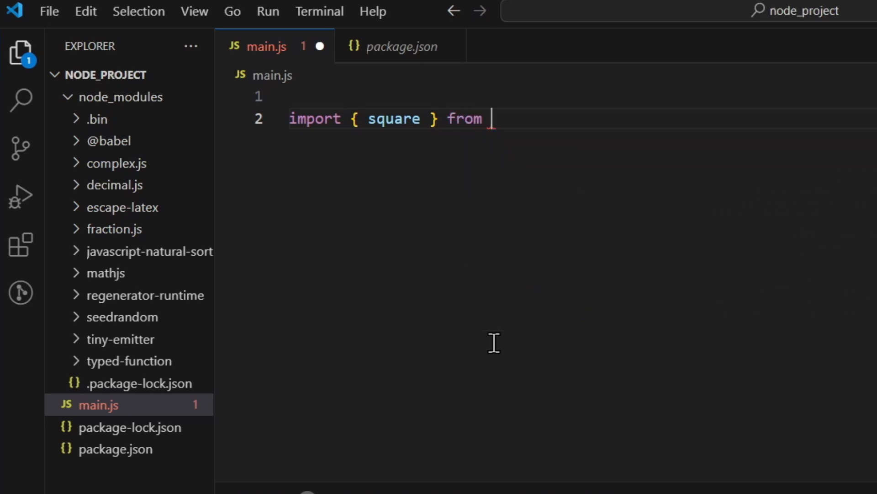
type("'mathjs'")
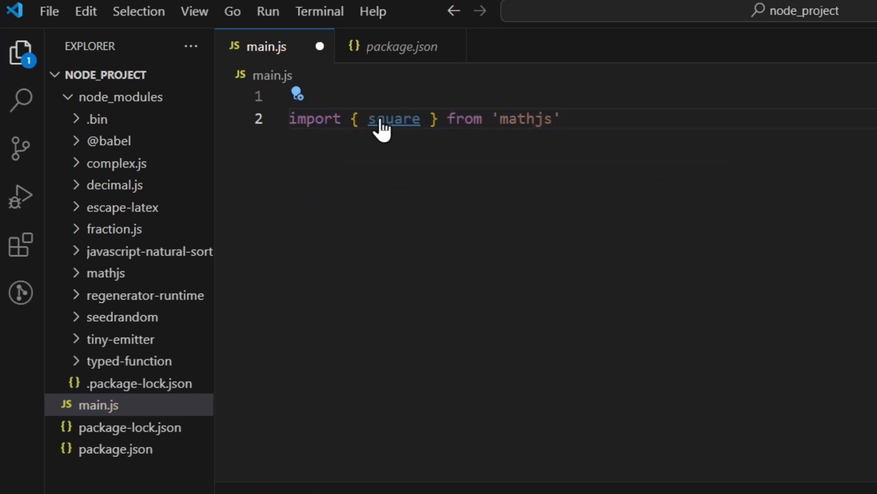
mouse_move(394, 118)
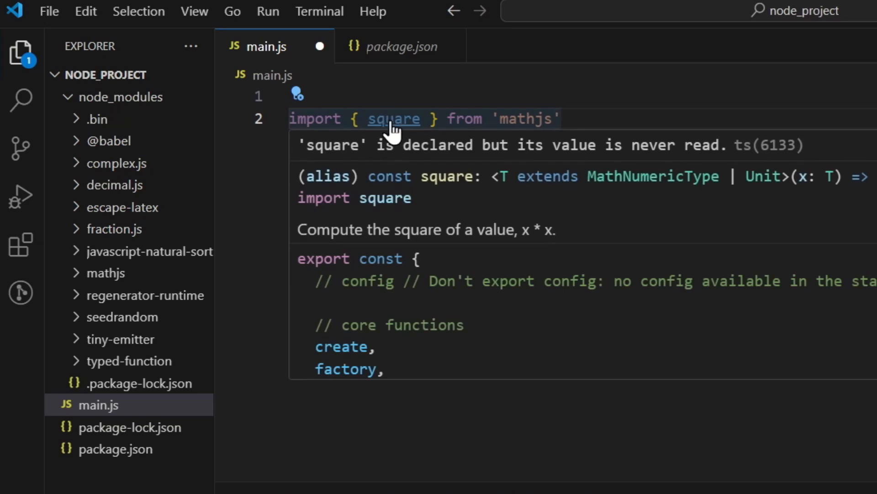
left_click(394, 119)
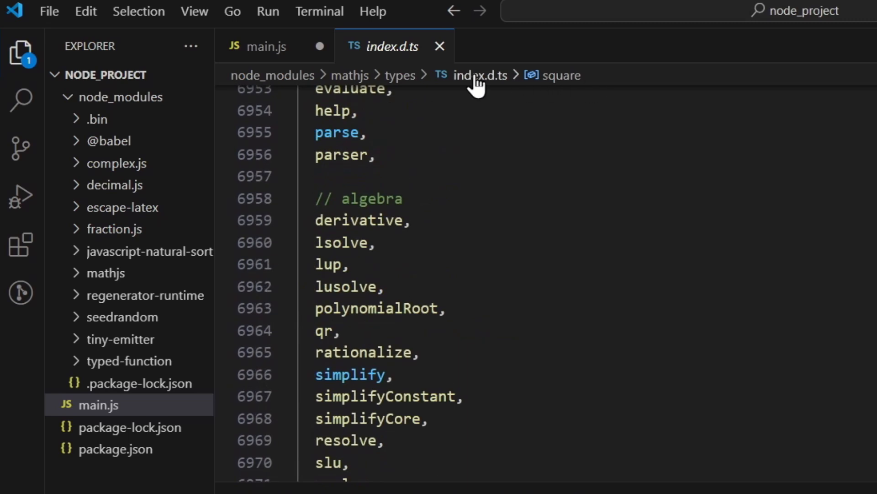
scroll("down", 3)
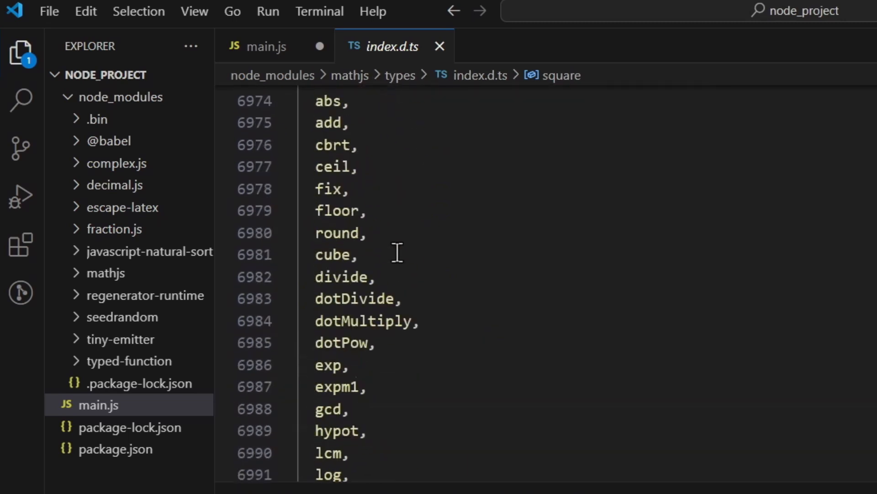
scroll("down", 3)
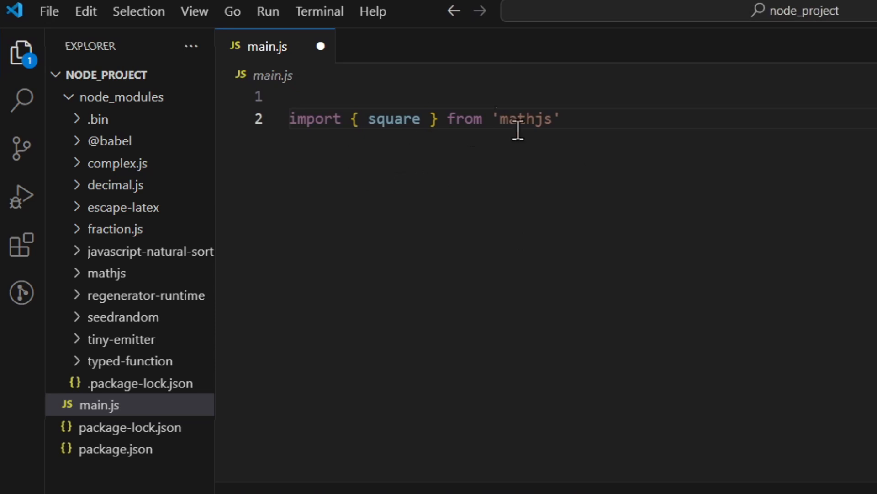
mouse_move(223, 436)
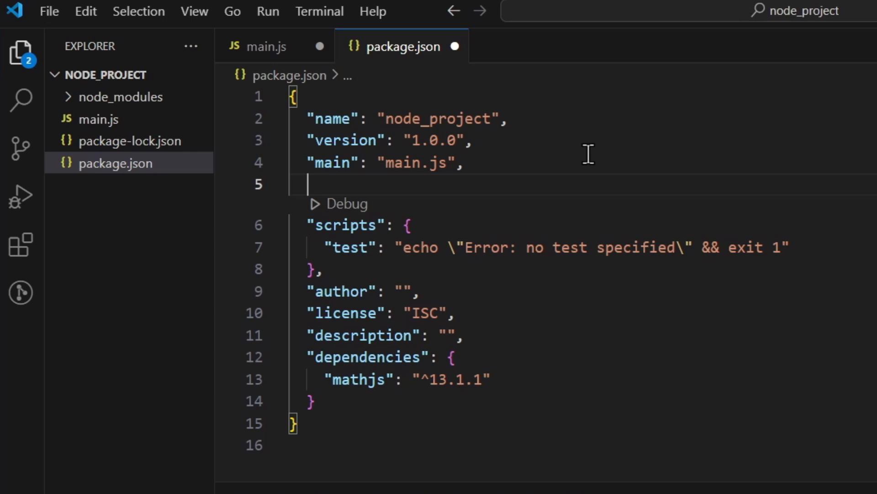
Add "type": "module" to package.json and save both package.json and main.js.
type("\"type\": \"module\",")
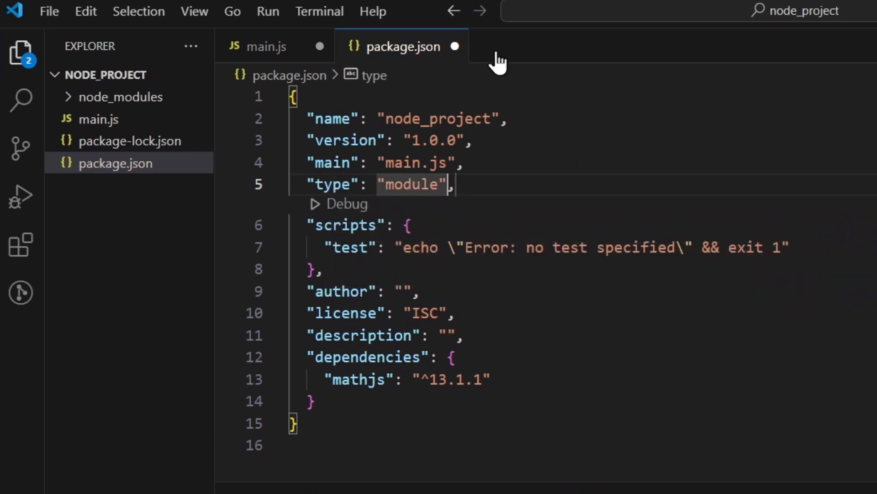
left_click(263, 47)
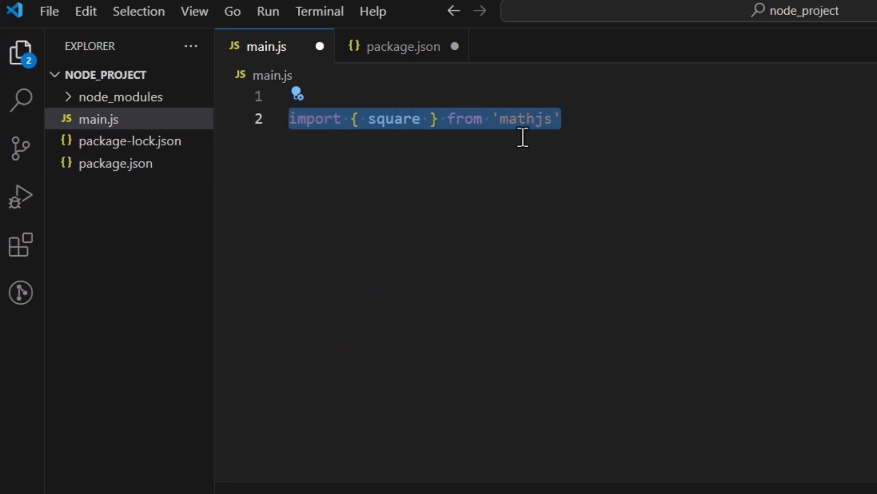
mouse_move(341, 124)
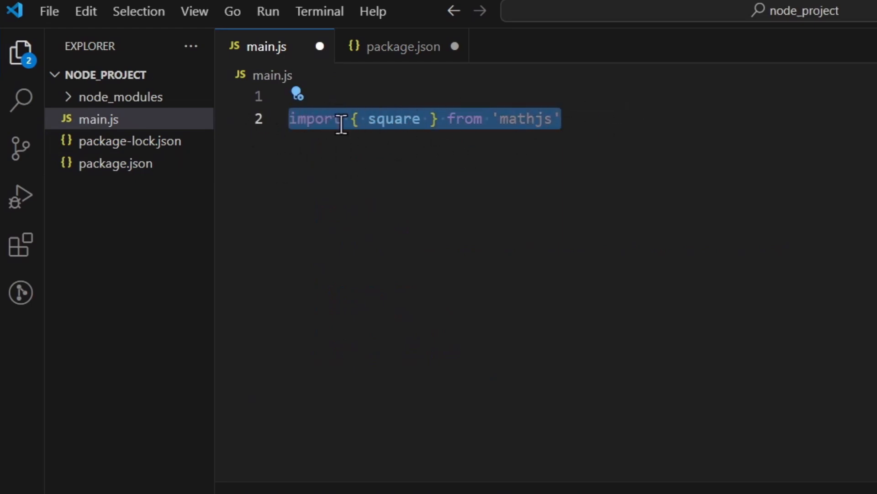
left_click(401, 46)
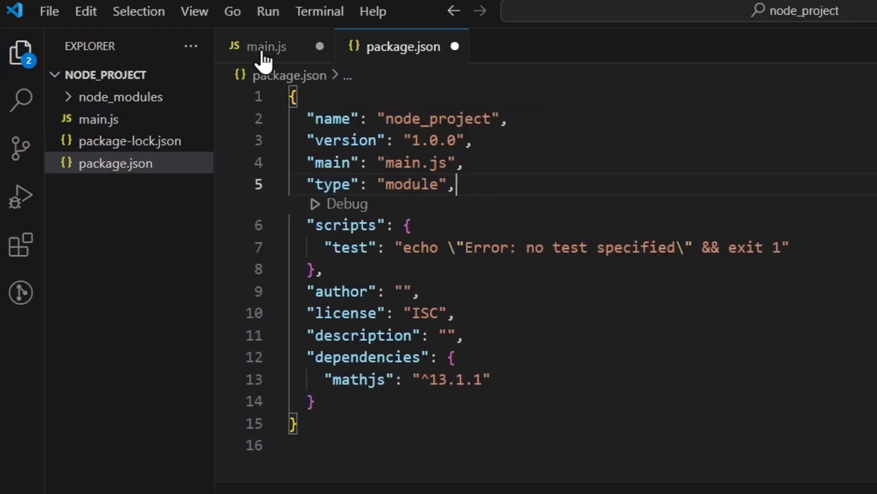
left_click(267, 47)
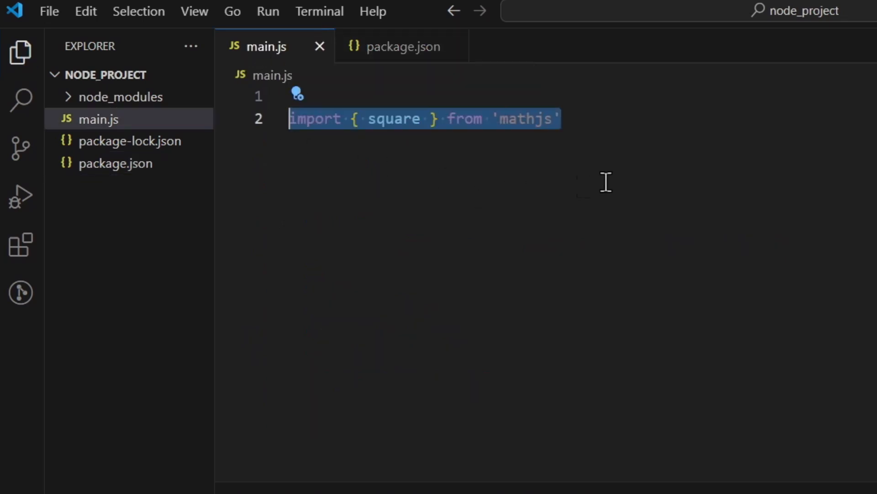
left_click(559, 119)
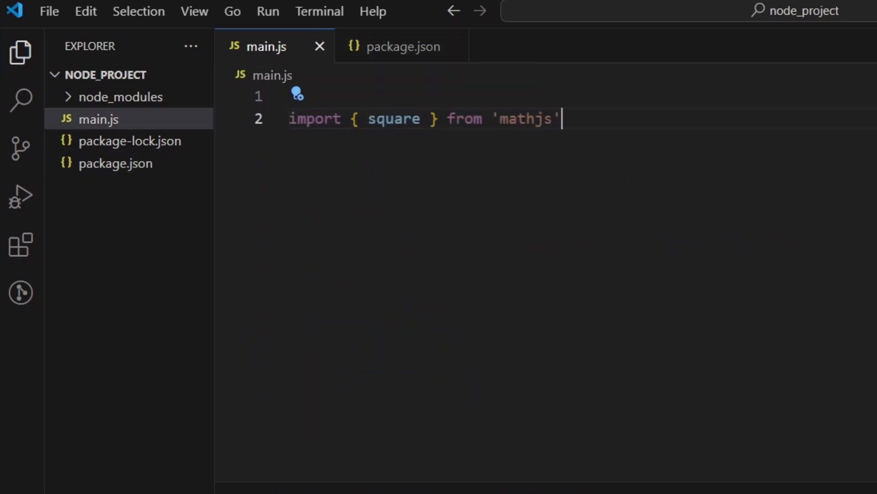
Add console.log(square) below the import and open a new terminal.
type("console.")
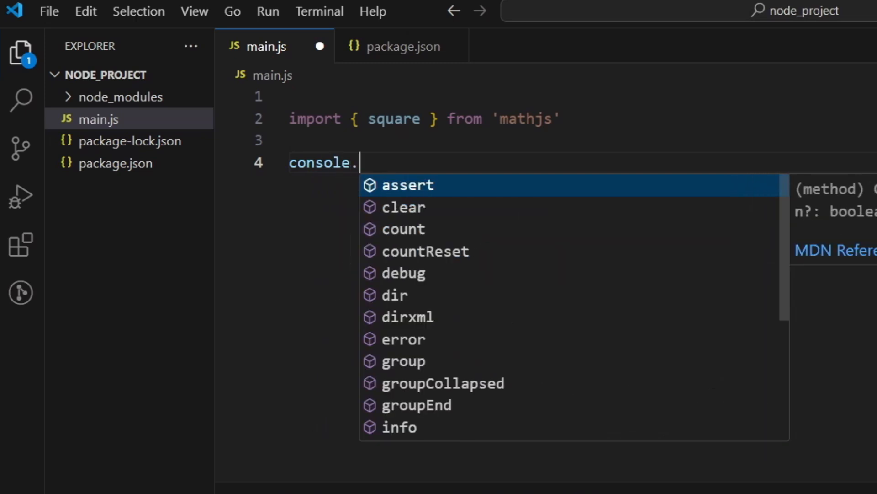
type("log")
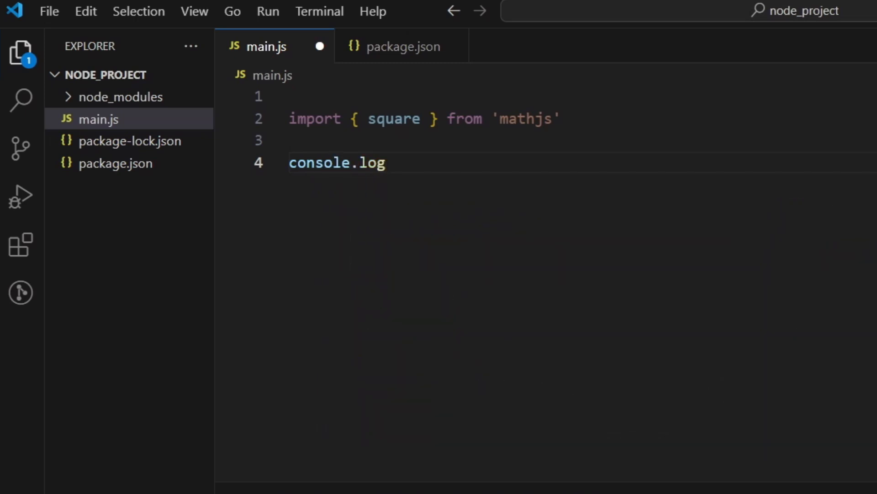
type("(square)")
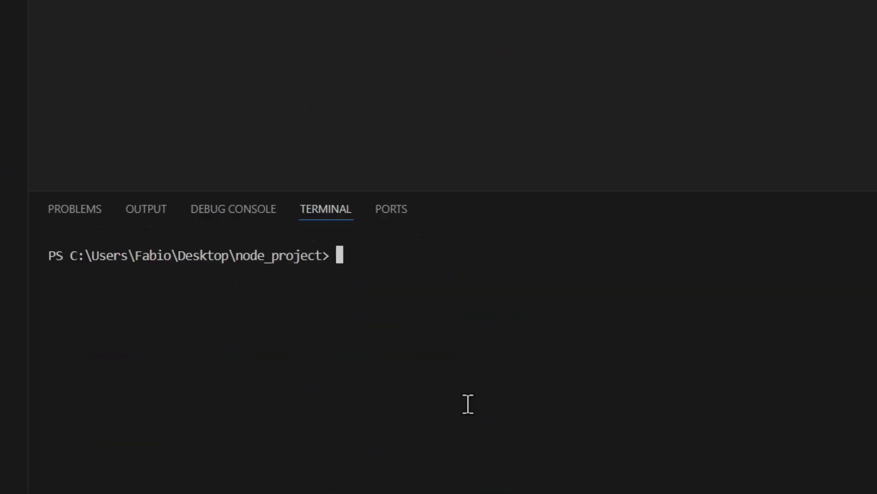
Enter node .\main.js in the project terminal.
type("node")
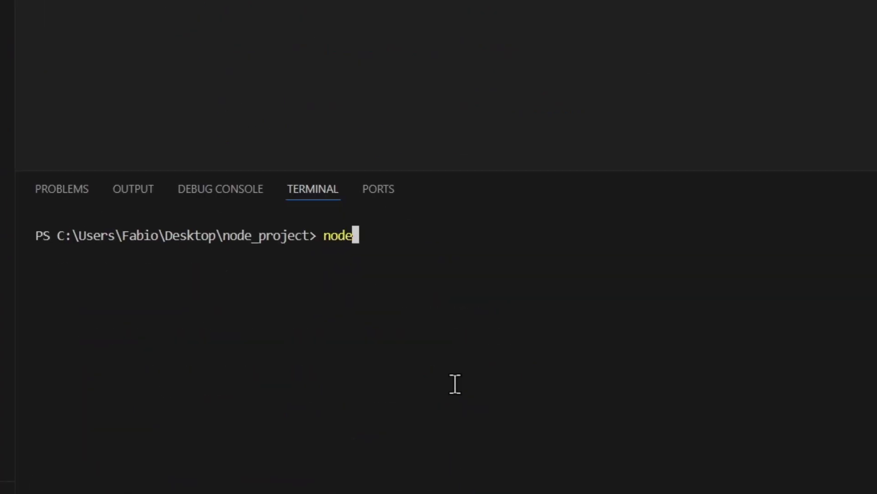
type(".\\main.js")
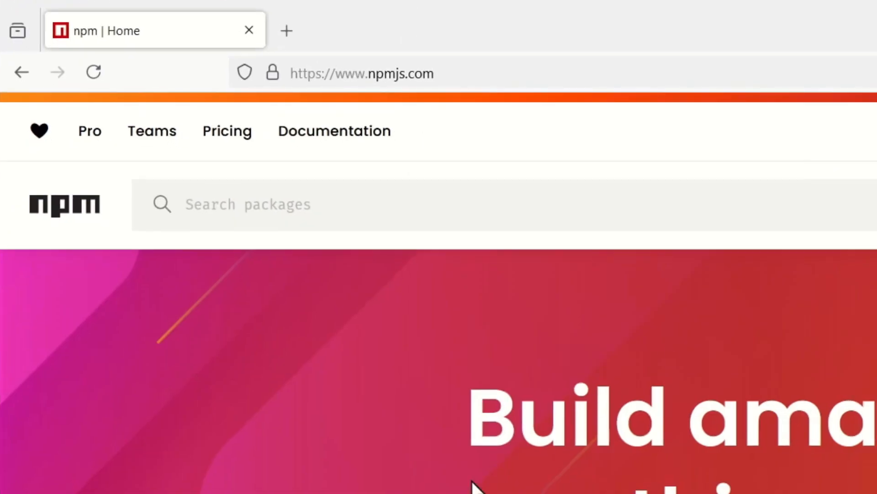
mouse_move(451, 227)
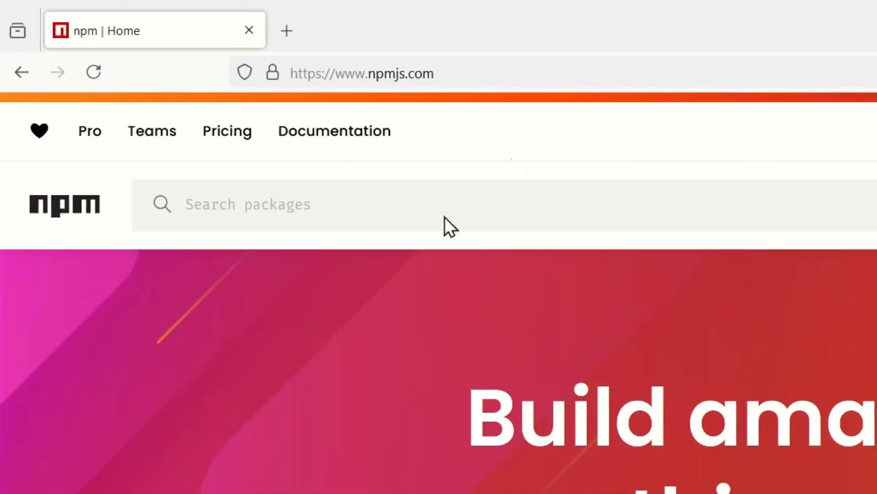
Search npmjs.com for mathjs and select the exact-match package.
type("mathjs")
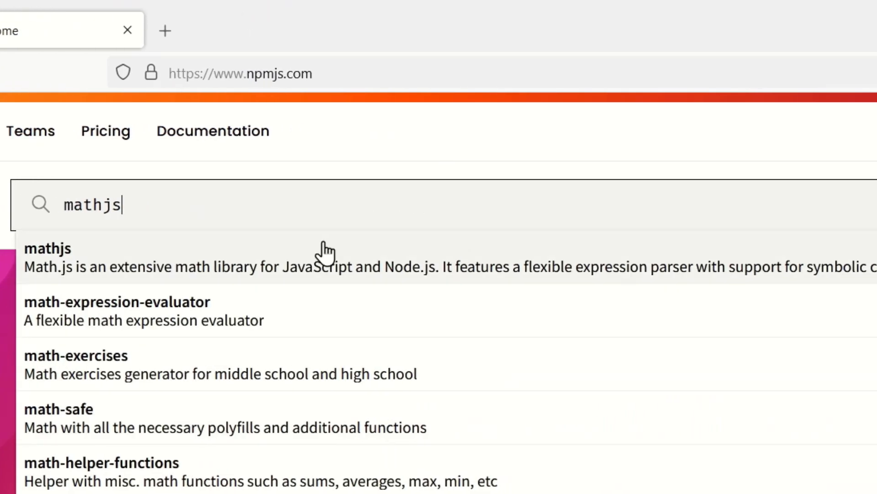
key("Enter")
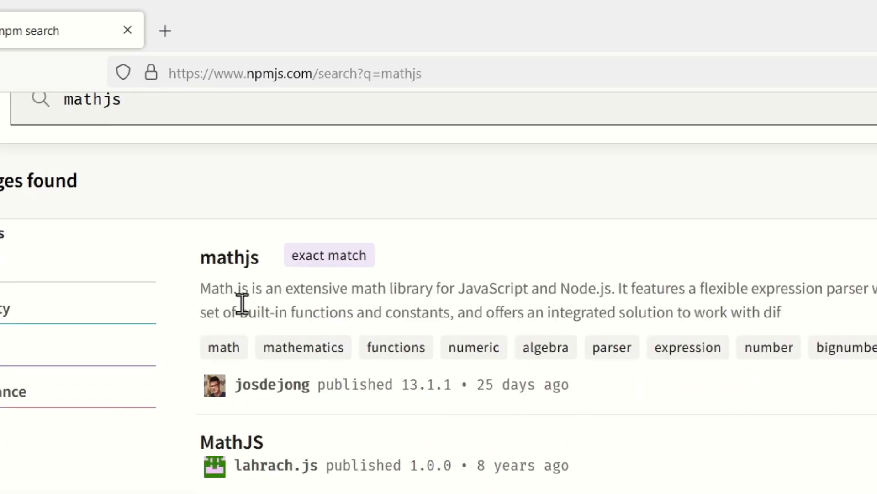
mouse_move(319, 423)
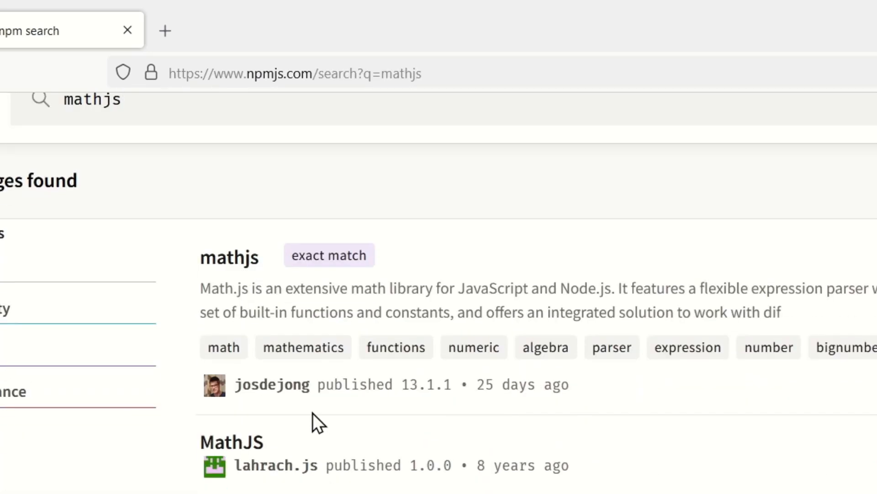
left_click(228, 257)
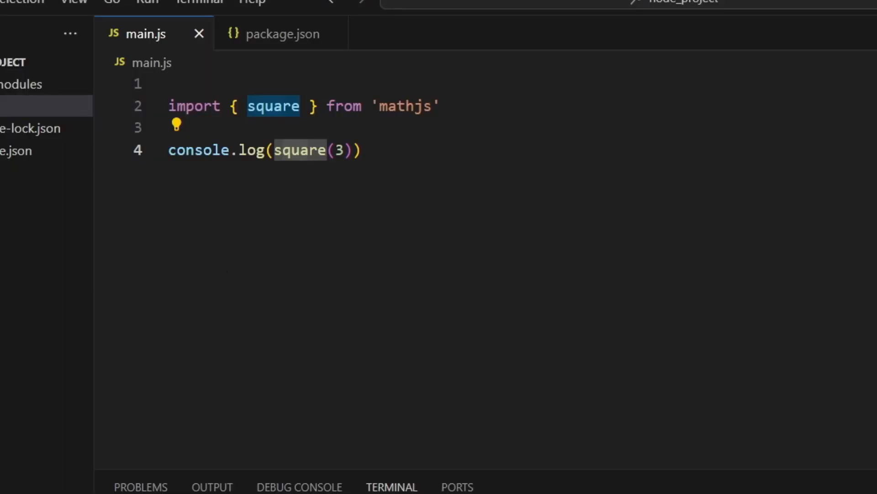
mouse_move(39, 322)
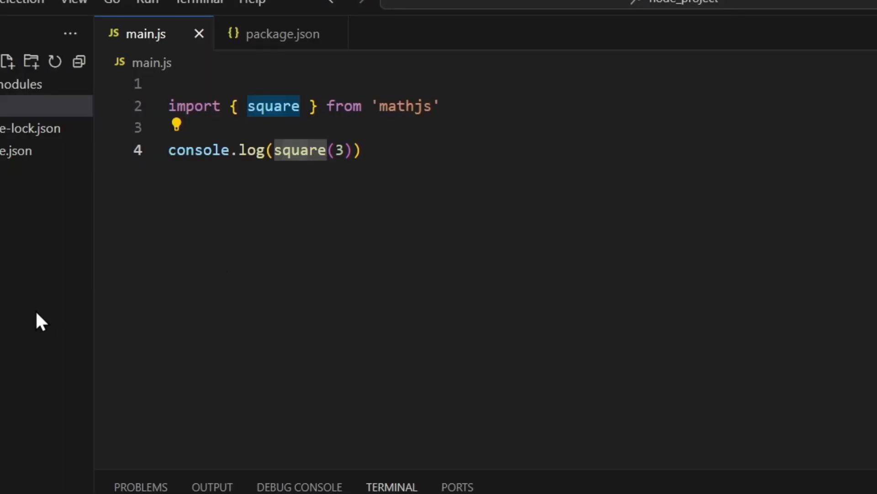